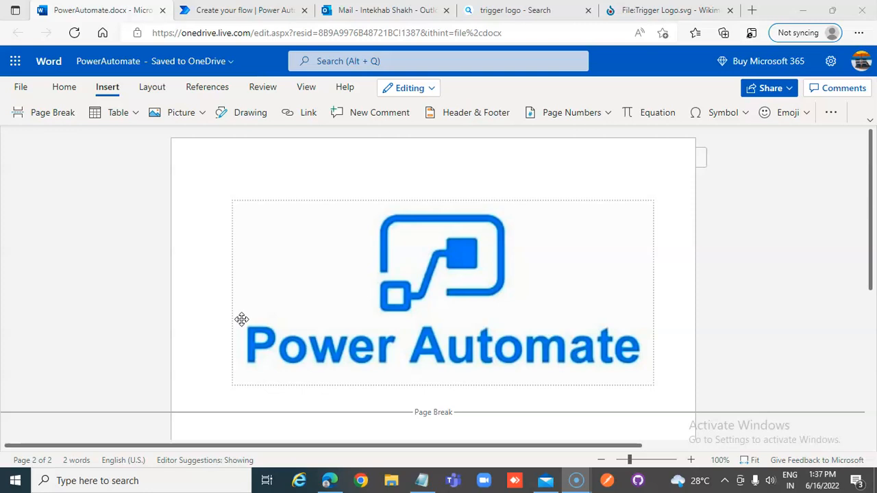
- Close the trigger-logo search tab and return to the Power Automate home page
{"action": "scroll", "scroll_direction": "down", "scroll_amount": 3}
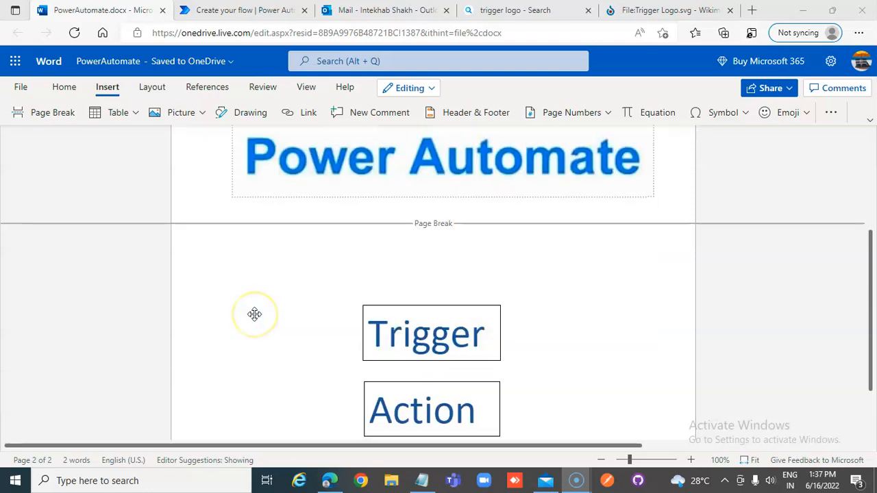
{"action": "scroll", "scroll_direction": "down", "scroll_amount": 3}
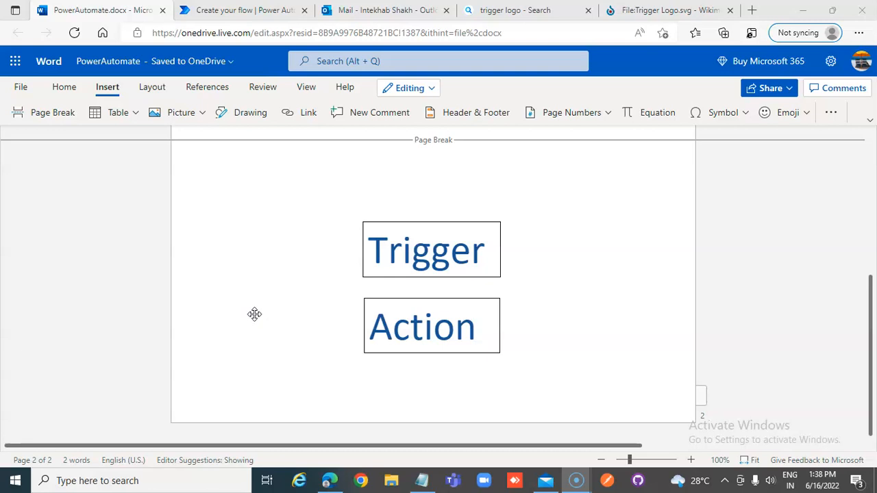
{"action": "mouse_move", "coordinate": [285, 291]}
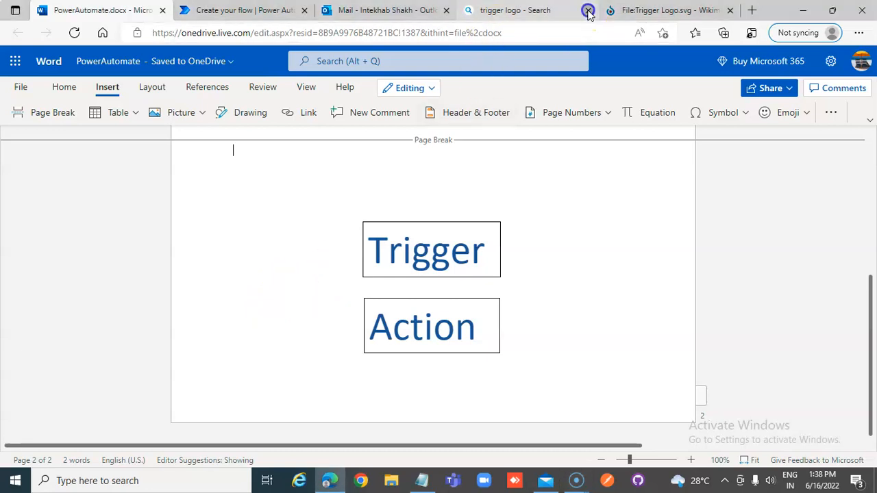
{"action": "left_click", "coordinate": [589, 10]}
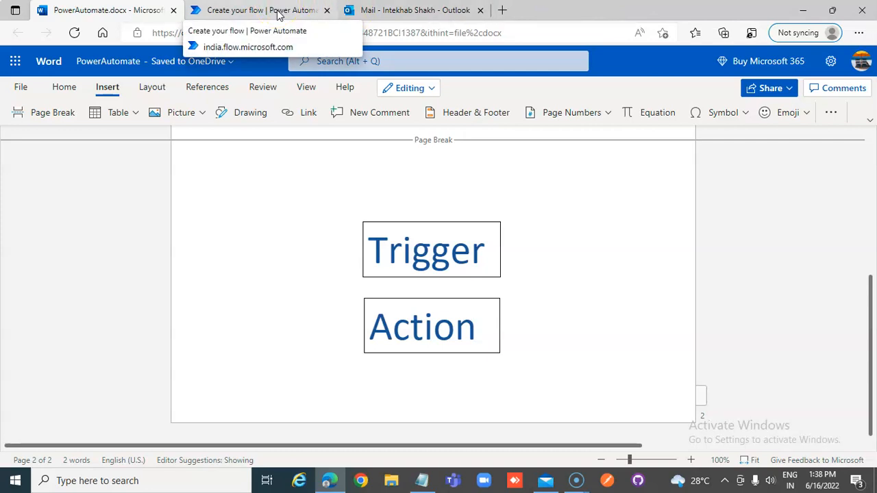
{"action": "left_click", "coordinate": [260, 10]}
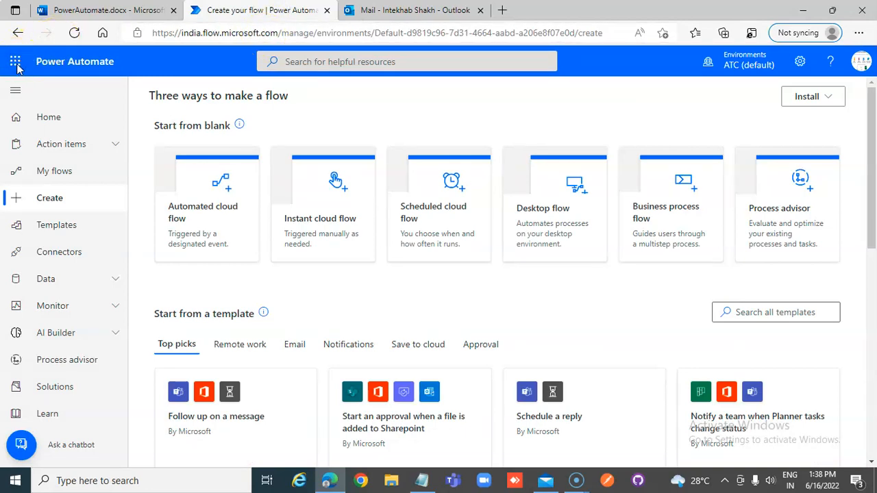
{"action": "left_click", "coordinate": [377, 33]}
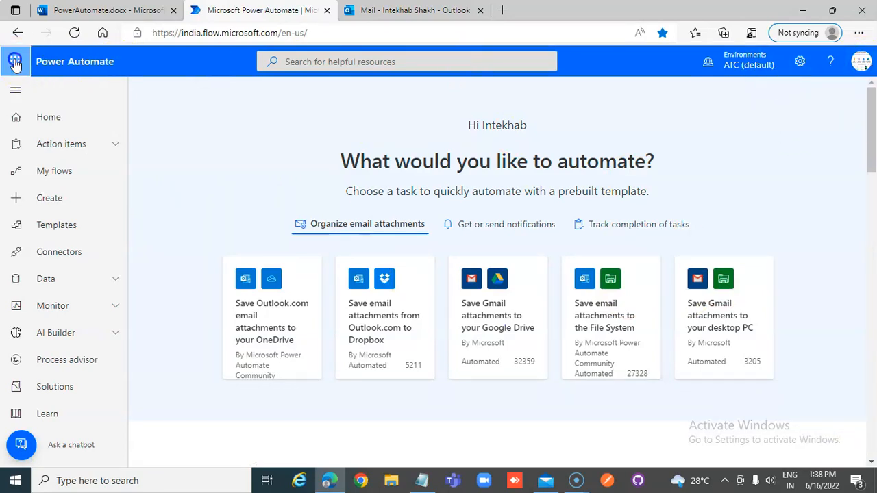
{"action": "left_click", "coordinate": [15, 60]}
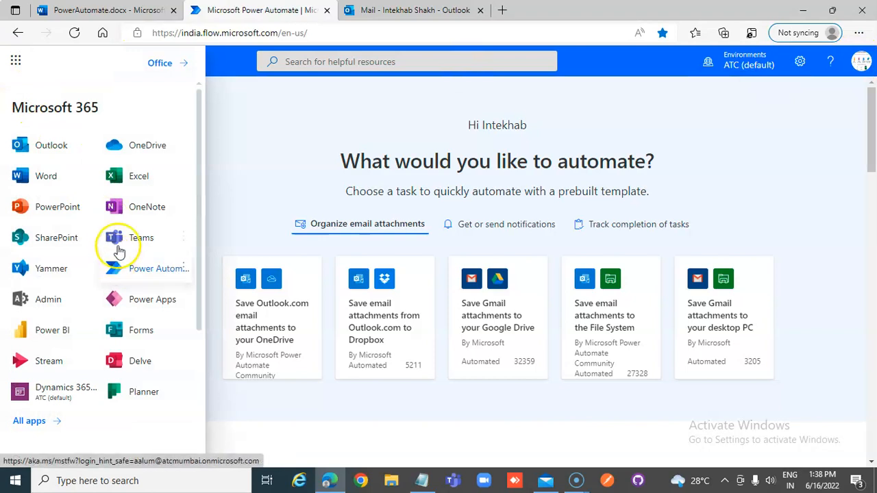
{"action": "mouse_move", "coordinate": [56, 238]}
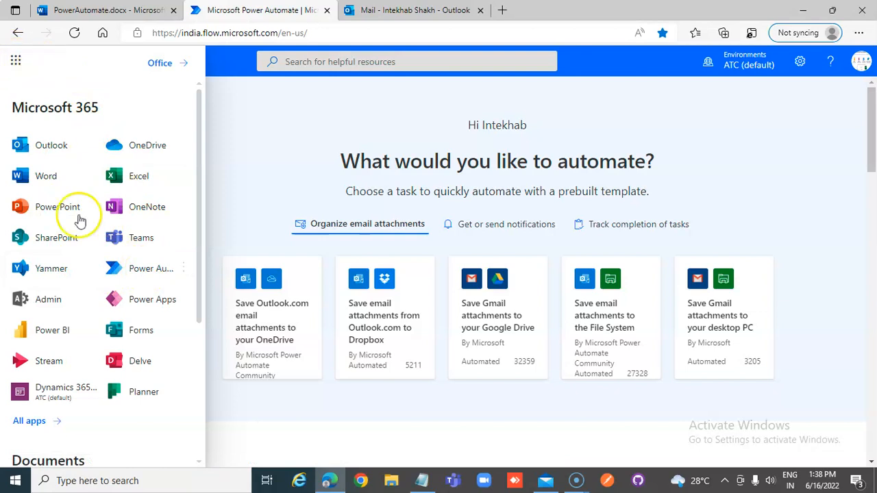
{"action": "mouse_move", "coordinate": [151, 268]}
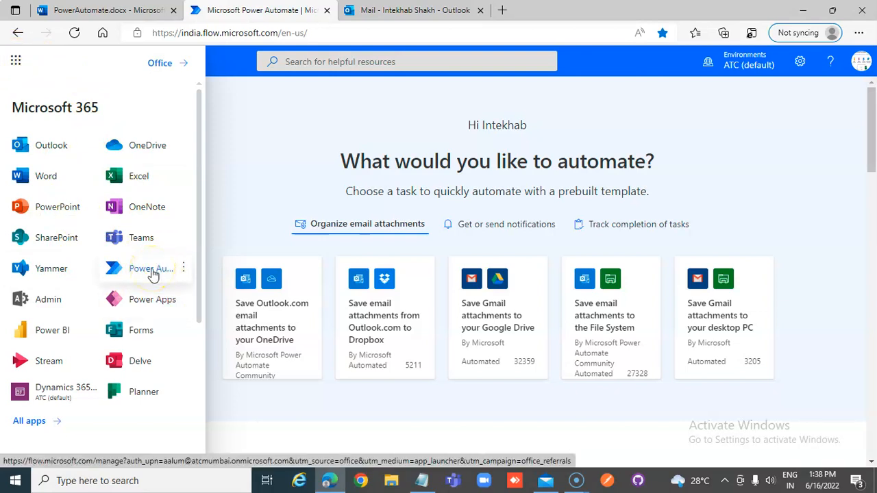
{"action": "left_click", "coordinate": [151, 267]}
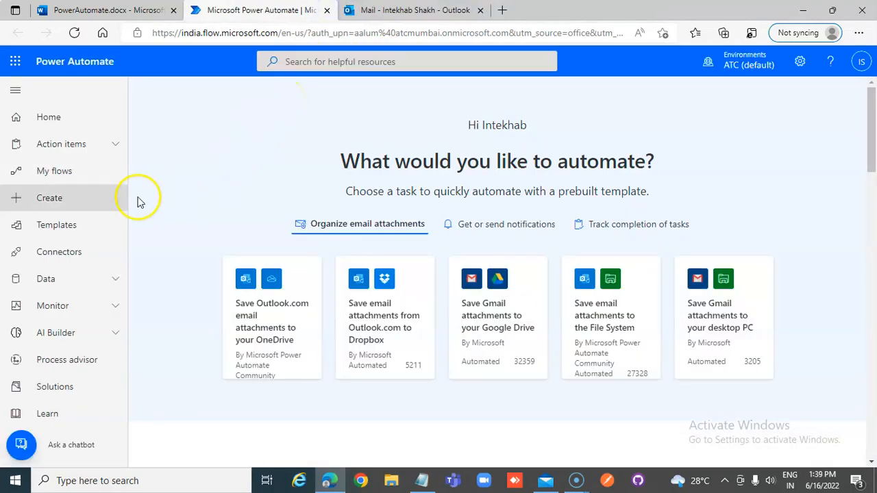
- Browse the Templates gallery from the Create page and load more templates
{"action": "left_click", "coordinate": [50, 197]}
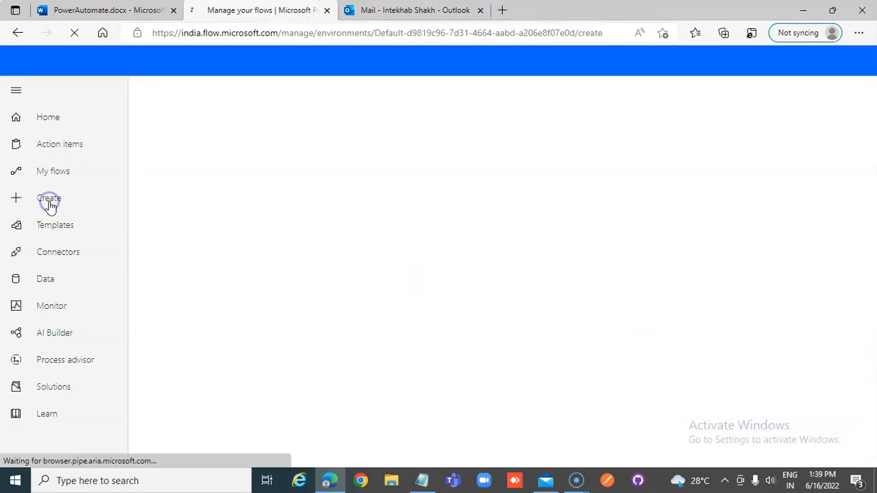
{"action": "left_click", "coordinate": [50, 198]}
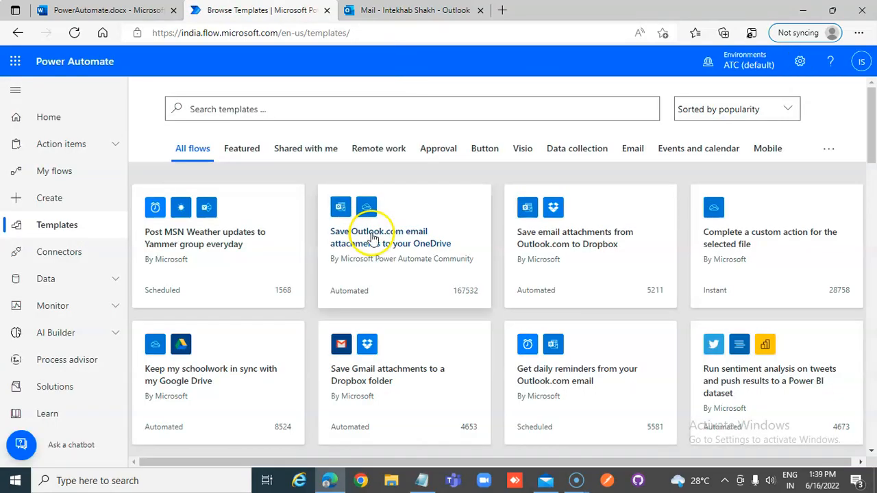
{"action": "scroll", "scroll_direction": "down", "scroll_amount": 3}
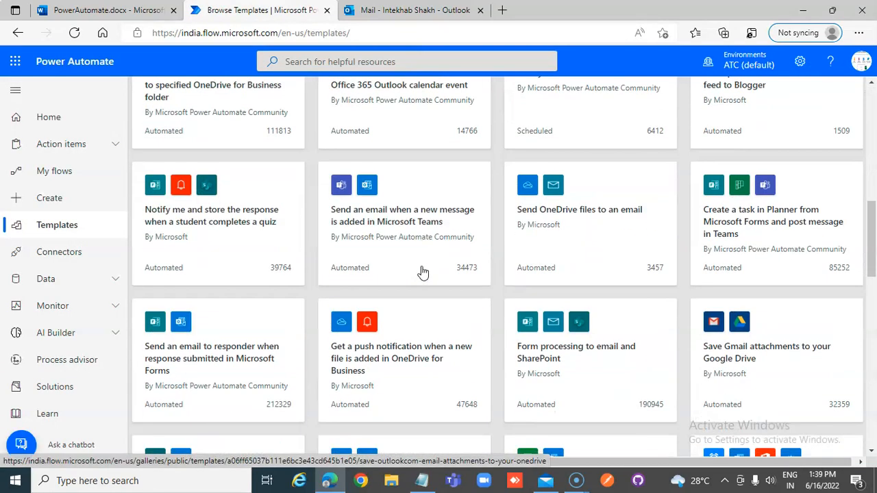
{"action": "scroll", "scroll_direction": "down", "scroll_amount": 3}
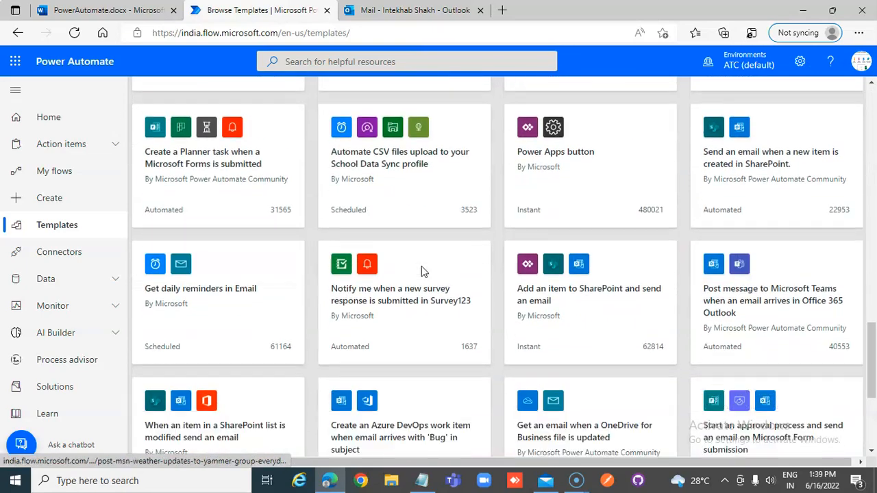
{"action": "scroll", "scroll_direction": "down", "scroll_amount": 3}
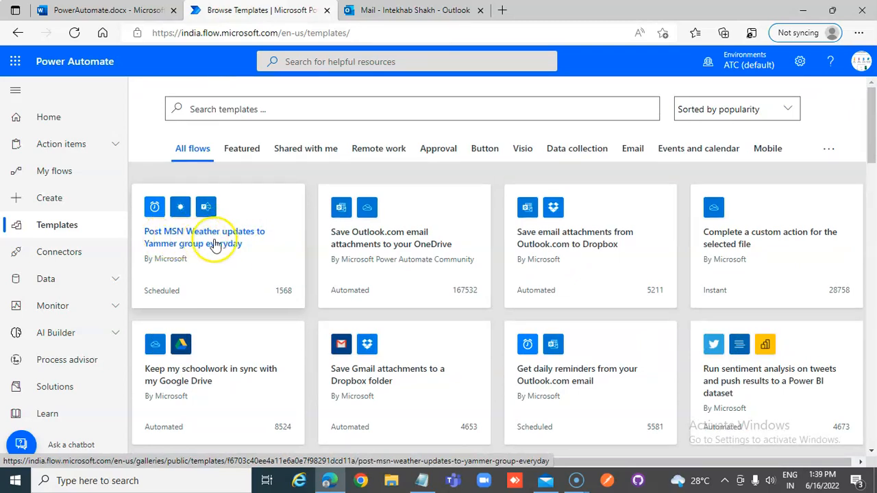
{"action": "mouse_move", "coordinate": [202, 258]}
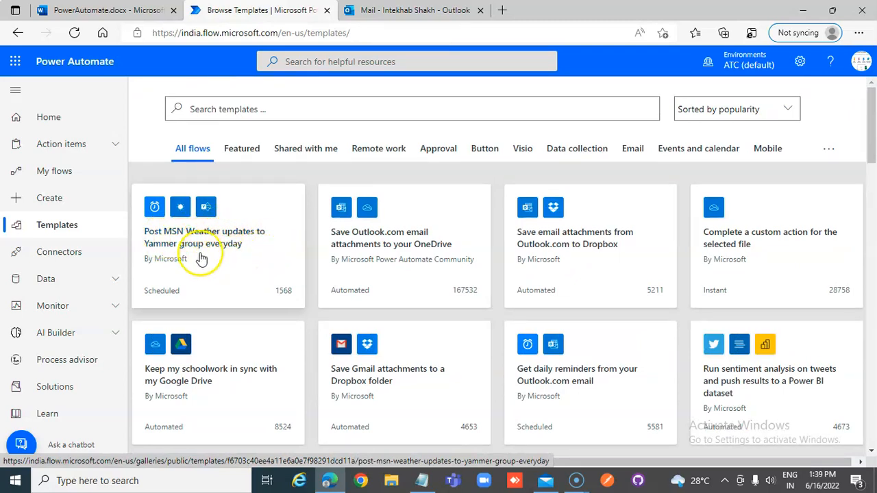
{"action": "mouse_move", "coordinate": [263, 271]}
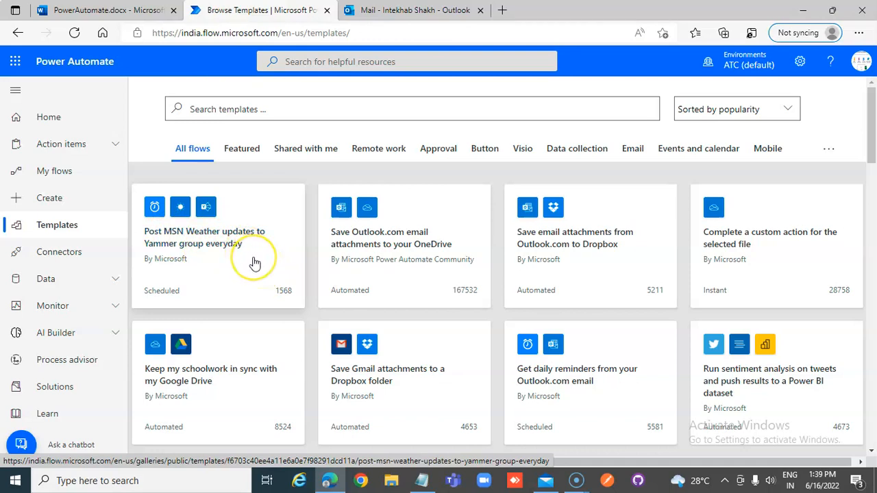
{"action": "mouse_move", "coordinate": [361, 244]}
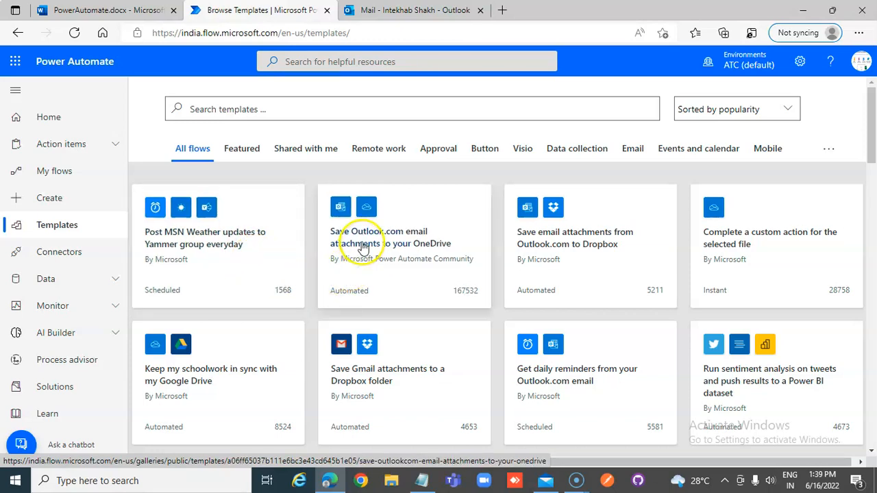
{"action": "mouse_move", "coordinate": [409, 262]}
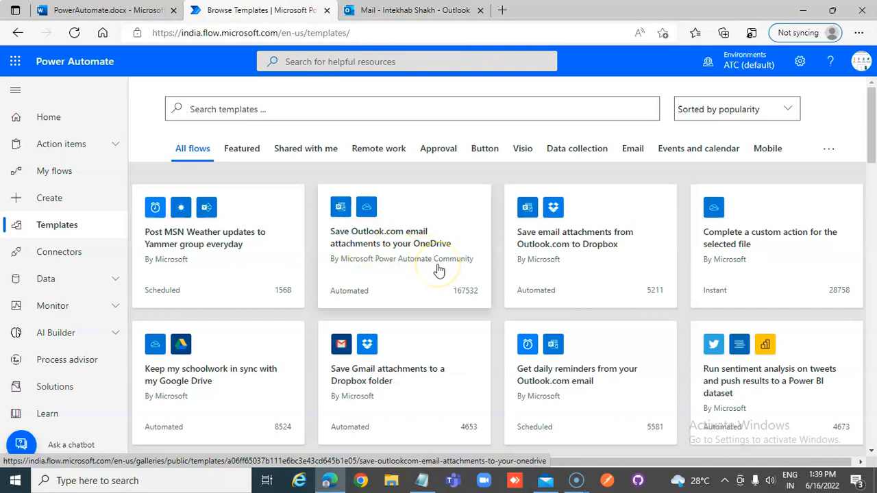
{"action": "mouse_move", "coordinate": [439, 267]}
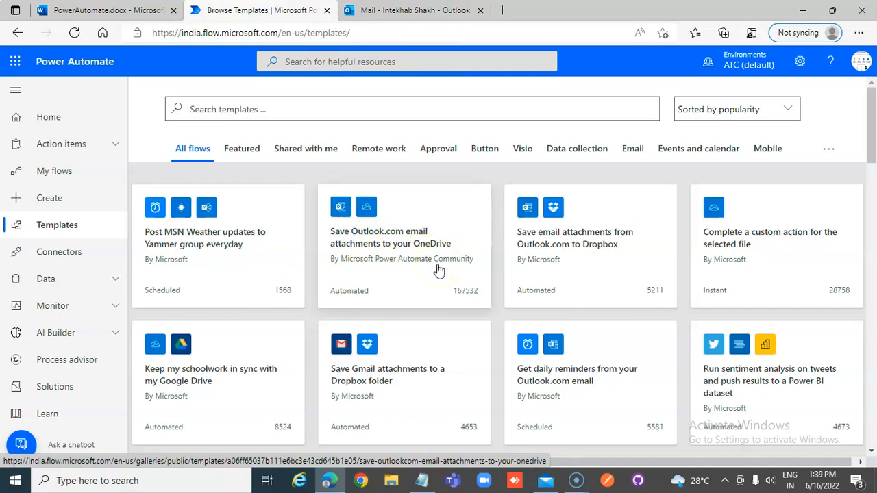
{"action": "scroll", "scroll_direction": "down", "scroll_amount": 3}
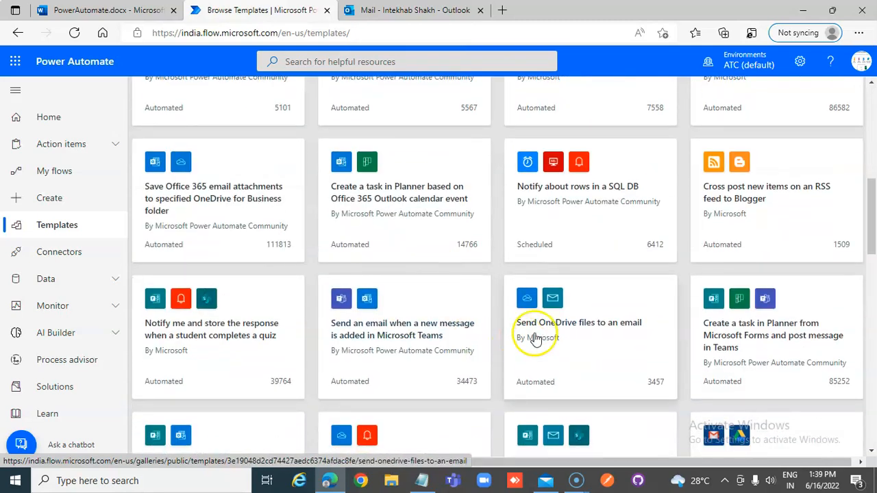
{"action": "mouse_move", "coordinate": [643, 334]}
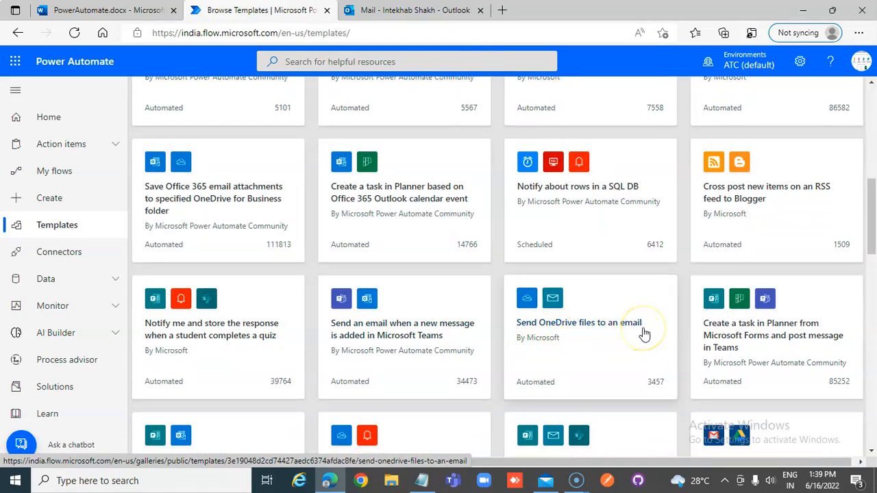
{"action": "scroll", "scroll_direction": "down", "scroll_amount": 3}
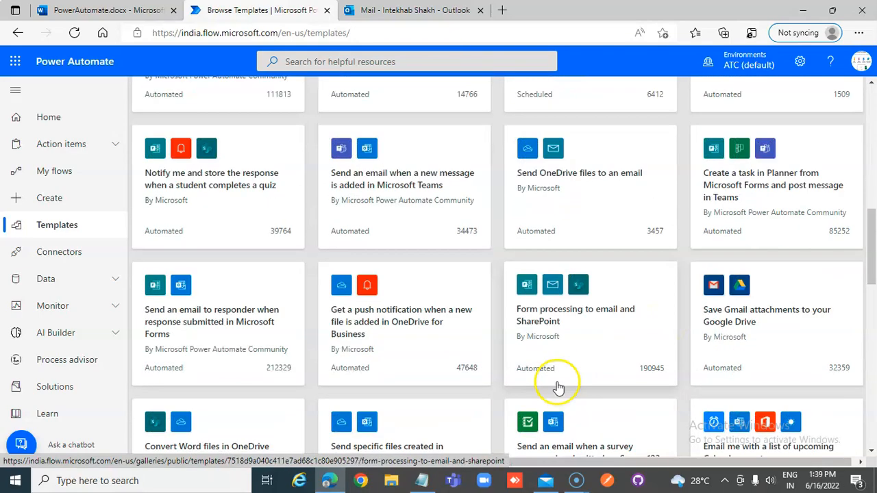
{"action": "scroll", "scroll_direction": "down", "scroll_amount": 3}
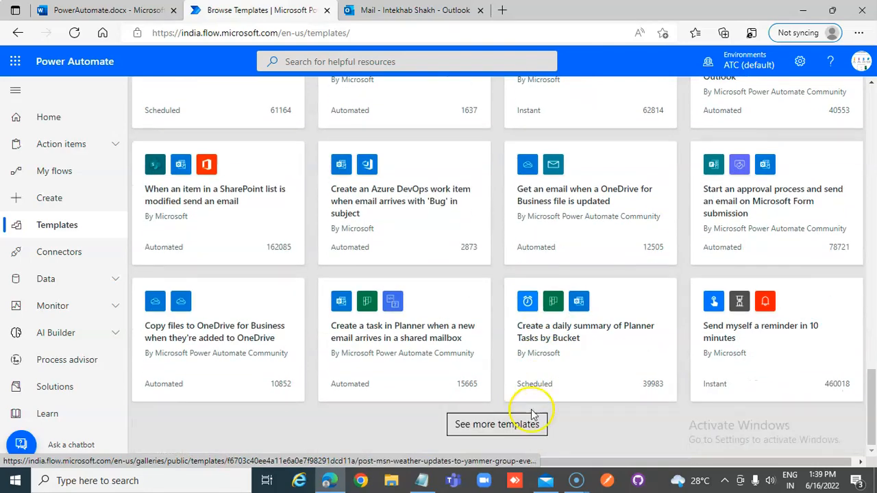
{"action": "left_click", "coordinate": [496, 424]}
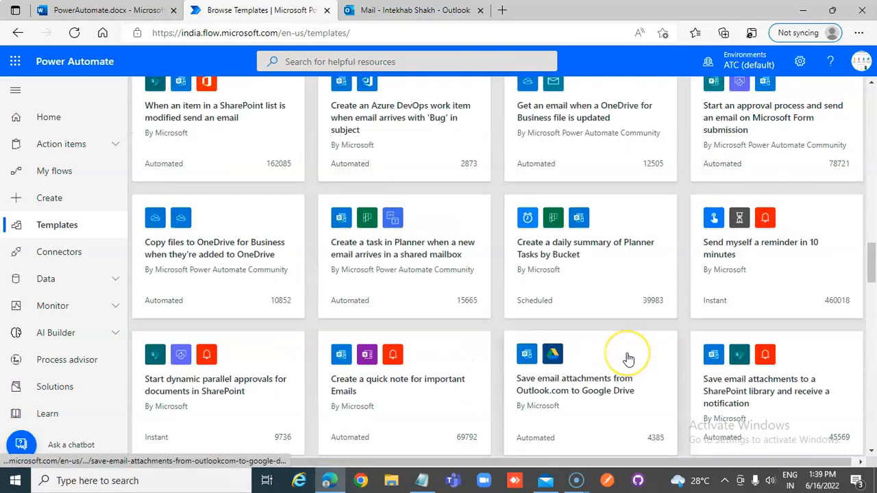
- Scroll further and open the 'Post MSN Weather updates to Yammer group everyday' template details
{"action": "scroll", "scroll_direction": "down", "scroll_amount": 3}
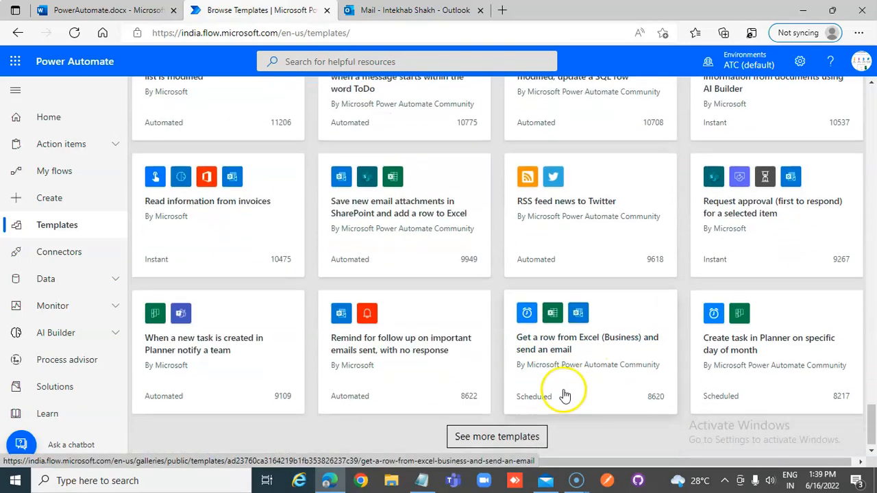
{"action": "scroll", "scroll_direction": "down", "scroll_amount": 3}
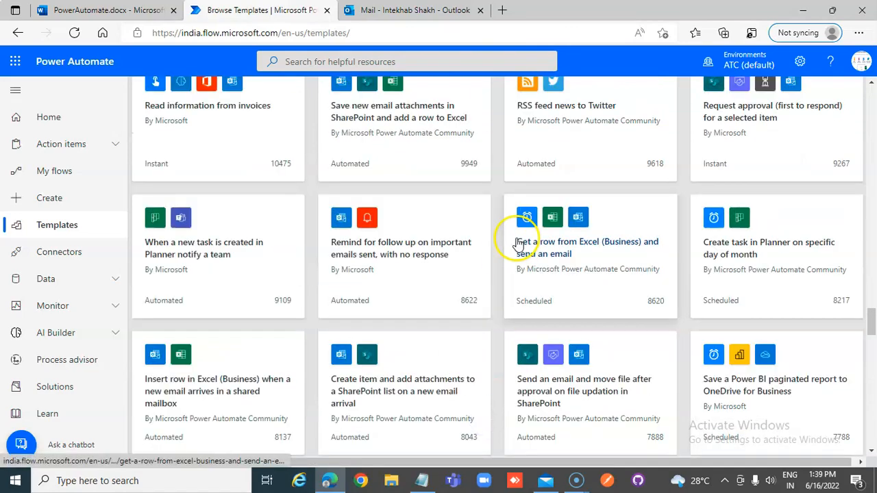
{"action": "scroll", "scroll_direction": "down", "scroll_amount": 3}
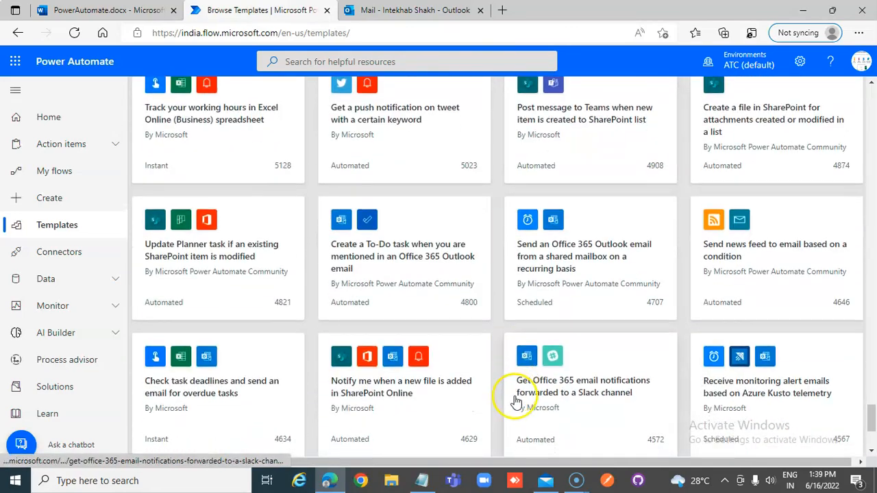
{"action": "scroll", "scroll_direction": "down", "scroll_amount": 3}
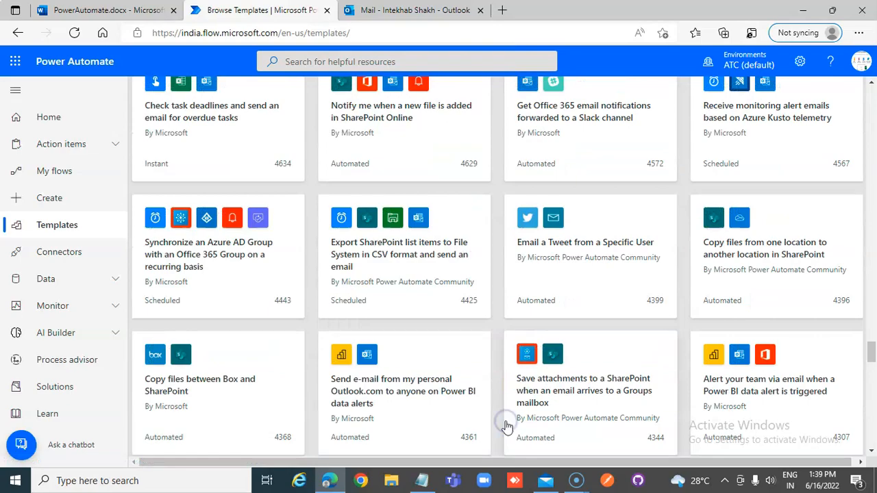
{"action": "scroll", "scroll_direction": "down", "scroll_amount": 3}
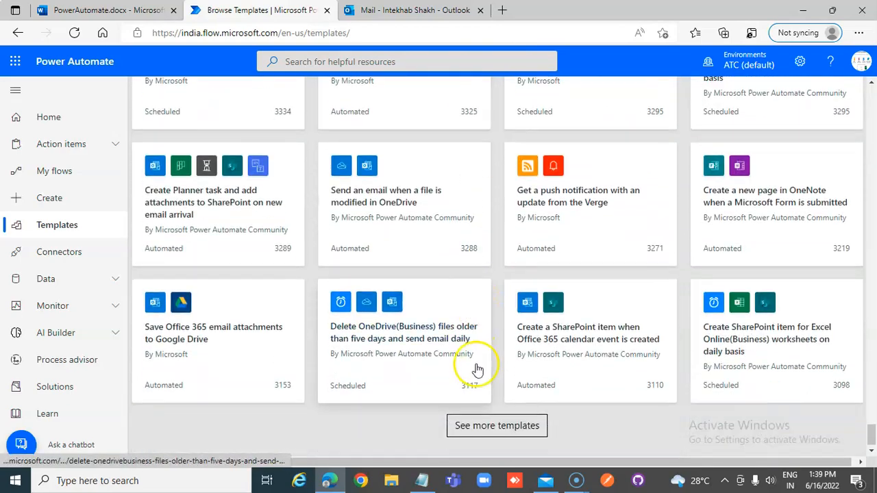
{"action": "scroll", "scroll_direction": "down", "scroll_amount": 3}
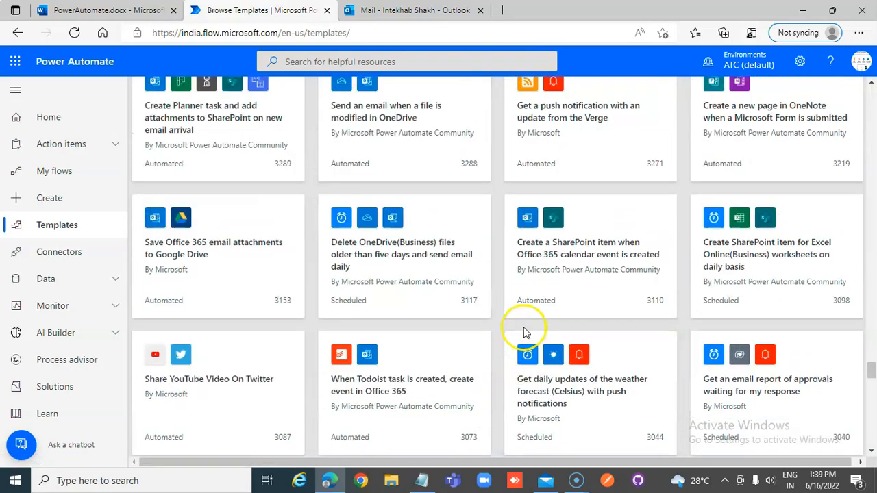
{"action": "scroll", "scroll_direction": "down", "scroll_amount": 3}
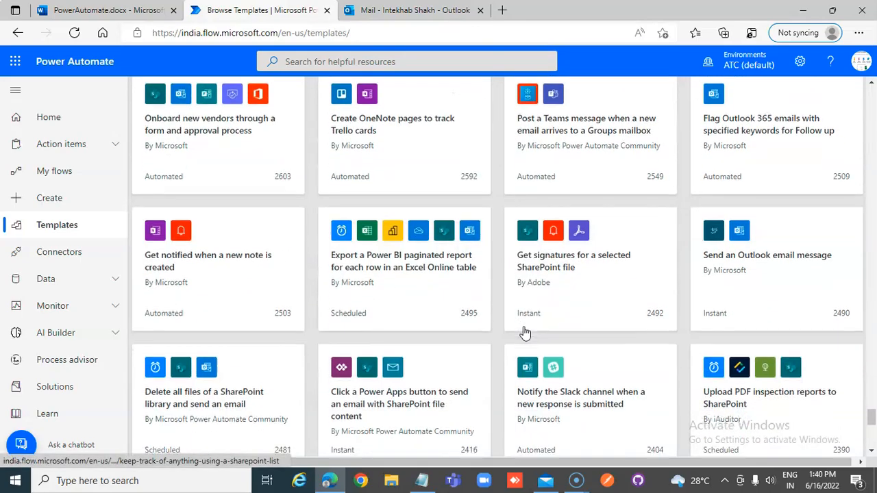
{"action": "scroll", "scroll_direction": "down", "scroll_amount": 3}
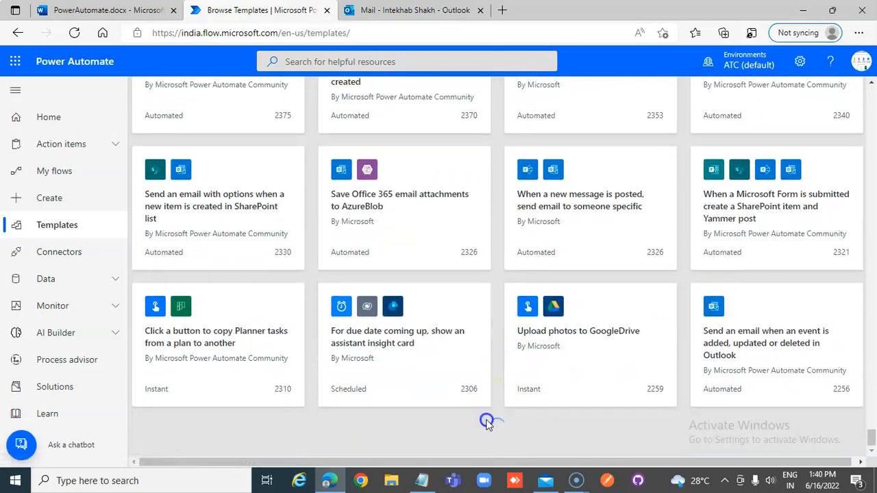
{"action": "scroll", "scroll_direction": "down", "scroll_amount": 3}
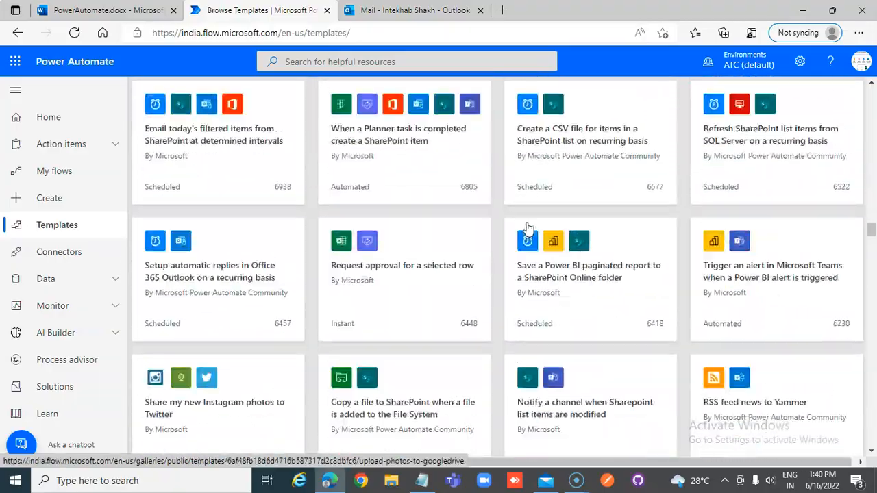
{"action": "scroll", "scroll_direction": "down", "scroll_amount": 3}
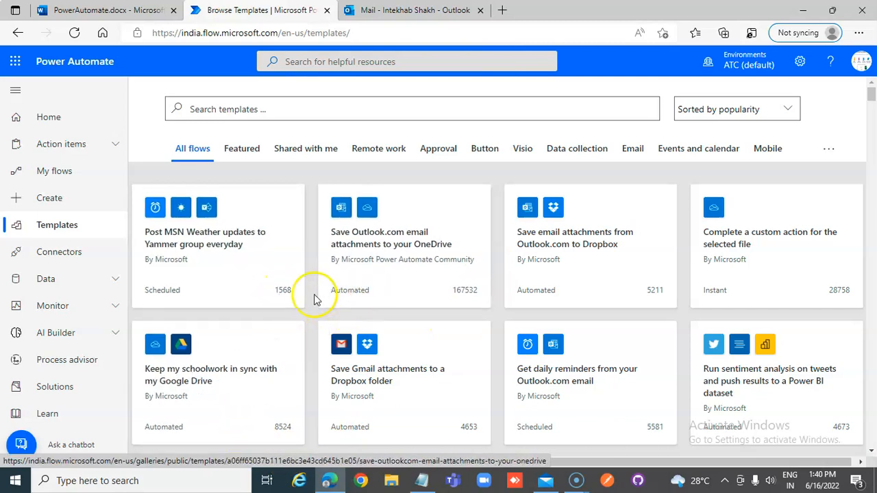
{"action": "mouse_move", "coordinate": [197, 214]}
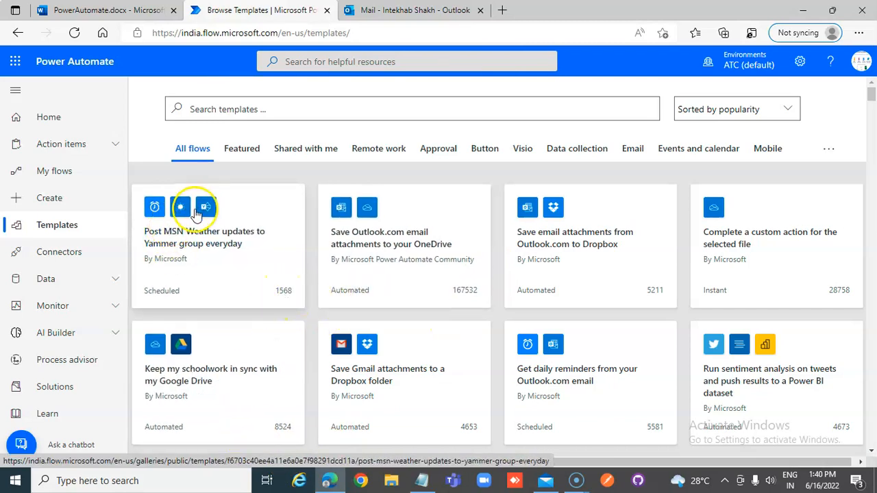
{"action": "left_click", "coordinate": [203, 237]}
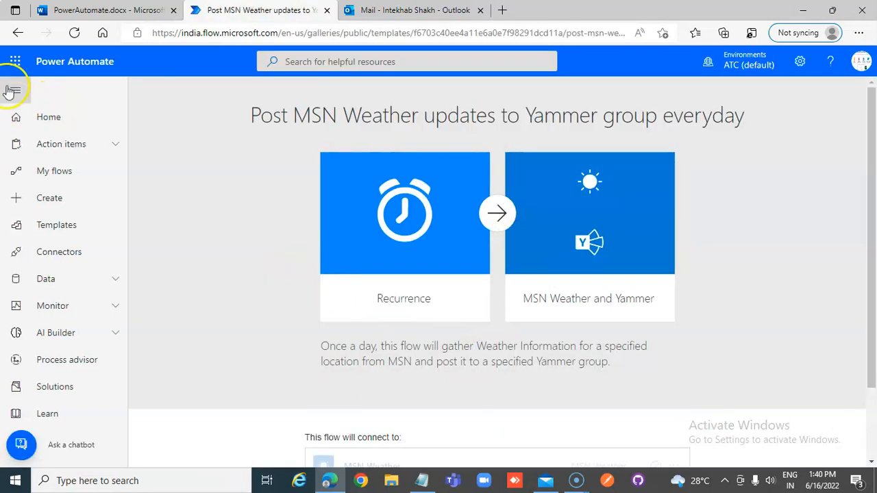
{"action": "left_click", "coordinate": [16, 33]}
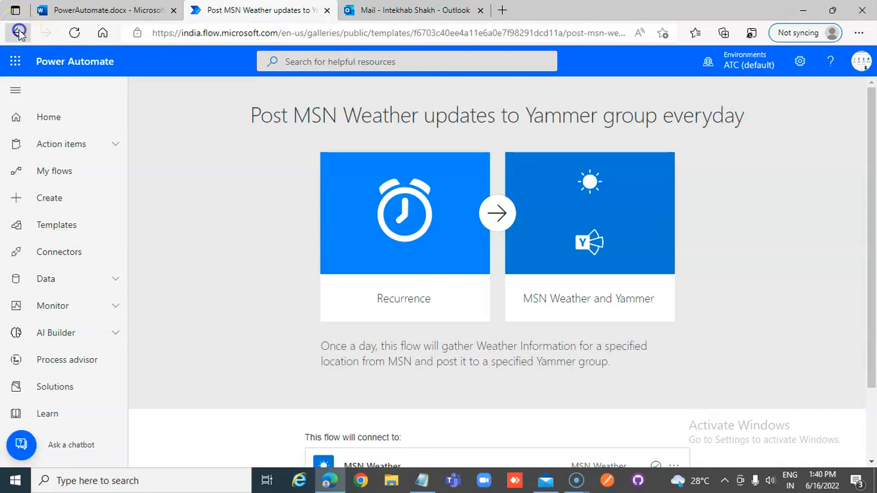
- Leave the template page for the 'Three ways to make a flow' Create page
{"action": "left_click", "coordinate": [19, 33]}
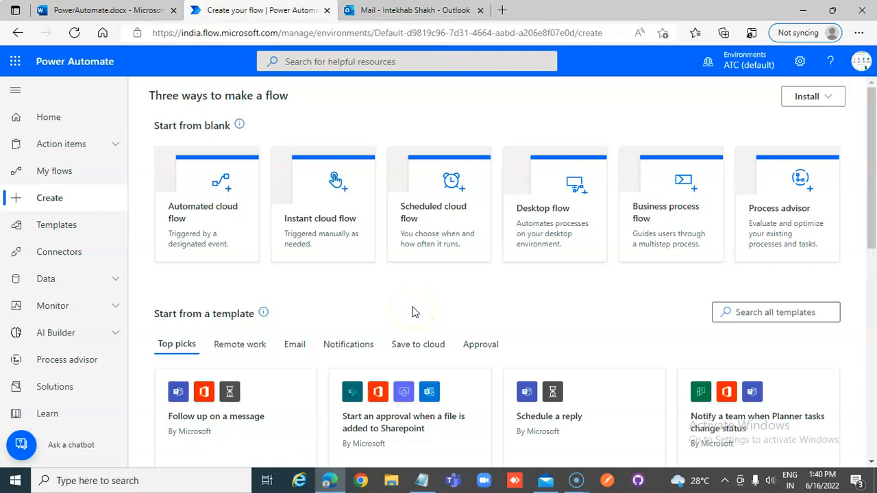
{"action": "mouse_move", "coordinate": [137, 181]}
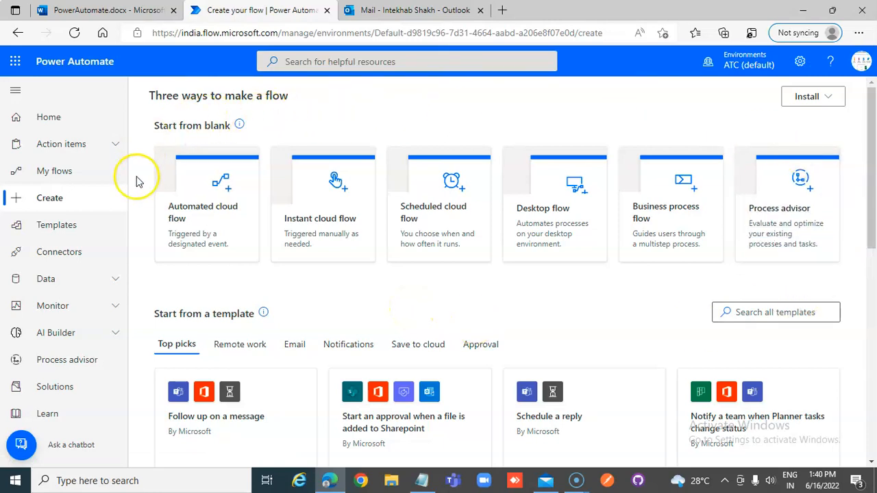
{"action": "mouse_move", "coordinate": [240, 108]}
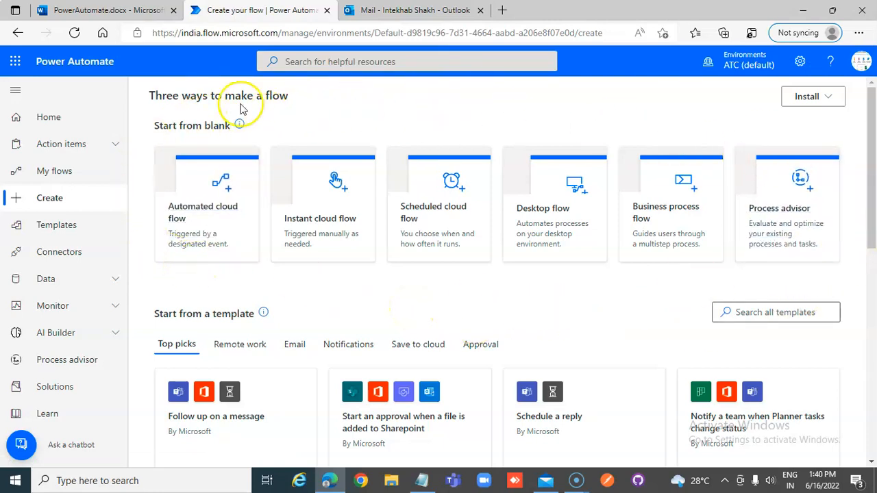
{"action": "mouse_move", "coordinate": [266, 281]}
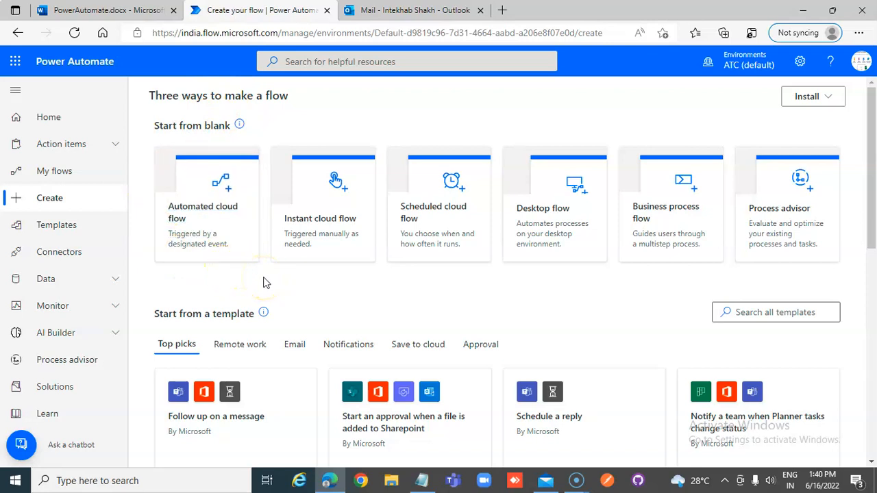
{"action": "mouse_move", "coordinate": [322, 233]}
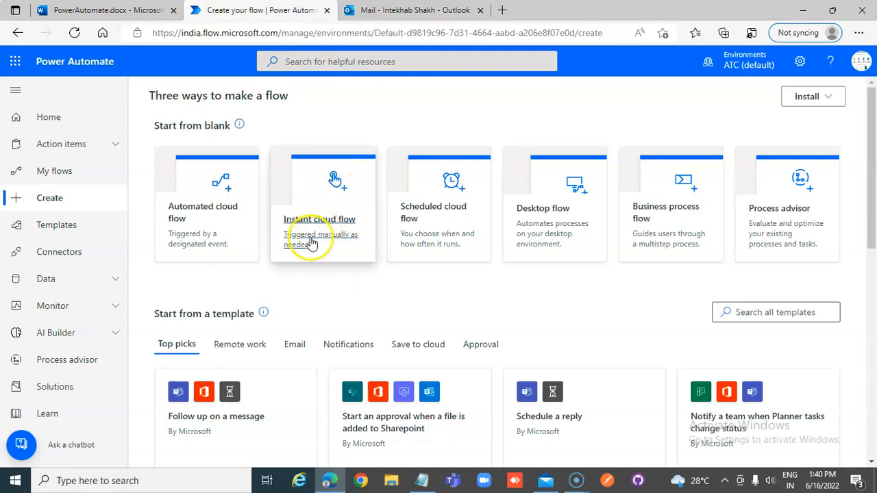
- Create an instant cloud flow named MyFirstWorkflow with the 'Manually trigger a flow' trigger
{"action": "left_click", "coordinate": [323, 205]}
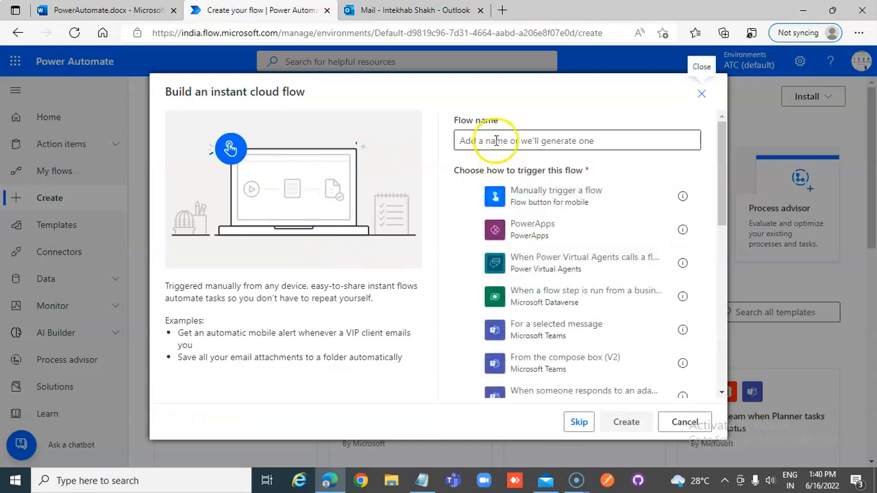
{"action": "type", "text": "M"}
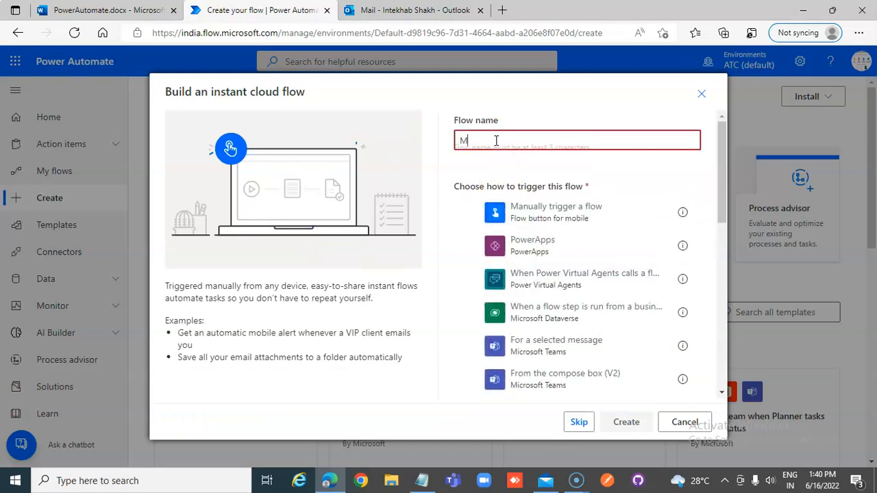
{"action": "type", "text": "yFirstWorkflow"}
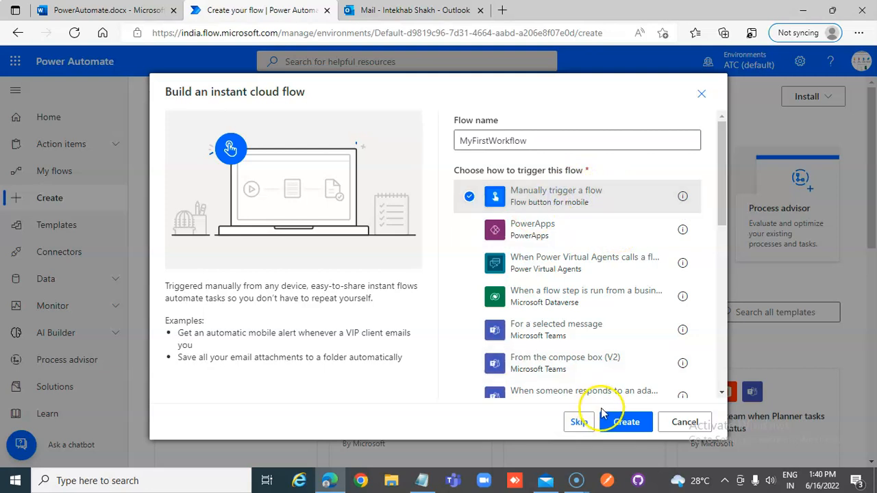
{"action": "left_click", "coordinate": [628, 422]}
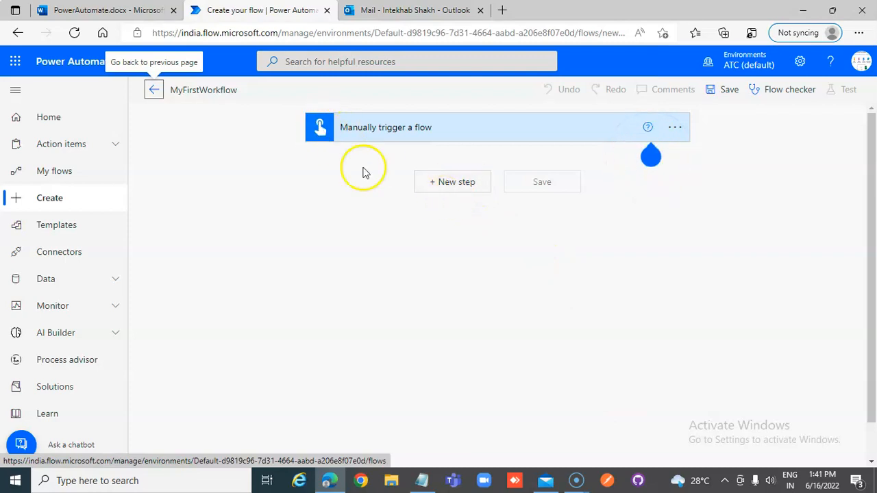
- Add a new step under the trigger and search connectors and actions for 'Mail'
{"action": "left_click", "coordinate": [452, 181]}
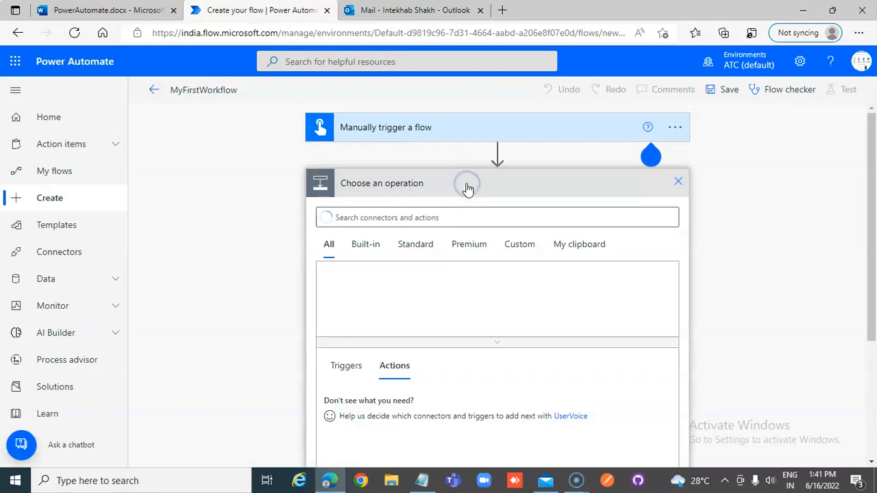
{"action": "left_click", "coordinate": [496, 216]}
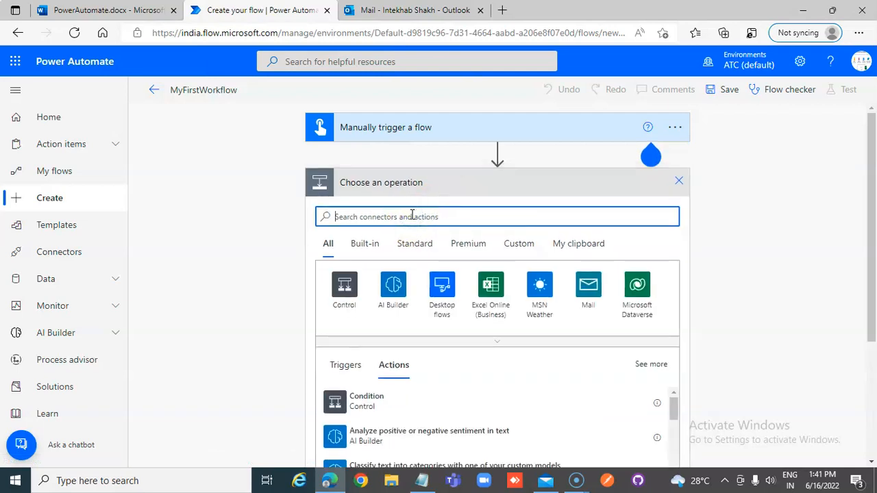
{"action": "type", "text": "Mail"}
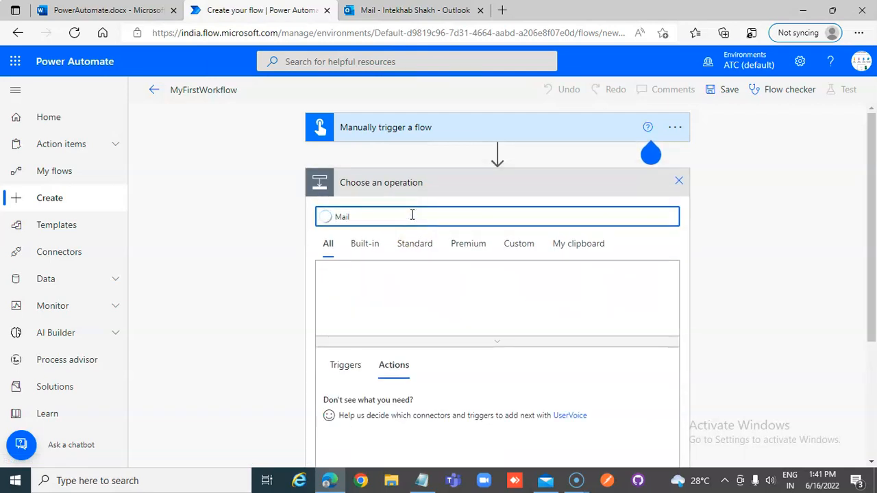
{"action": "type", "text": "Mail"}
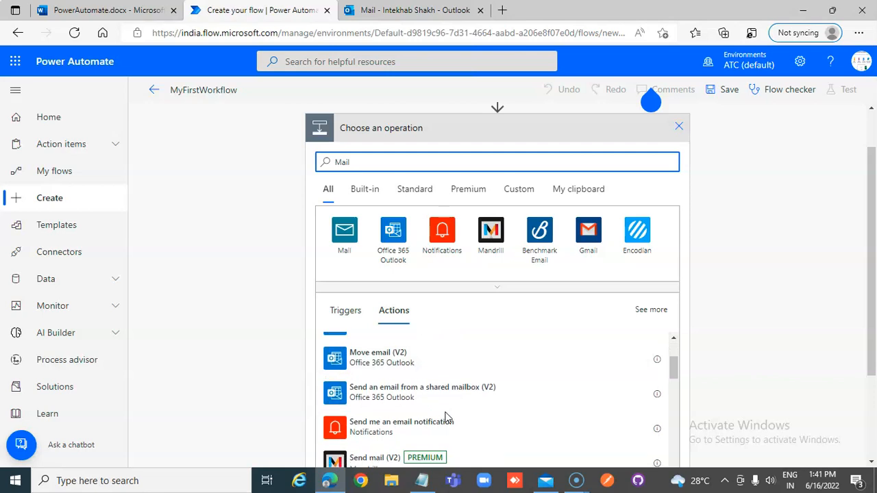
{"action": "scroll", "scroll_direction": "down", "scroll_amount": 3}
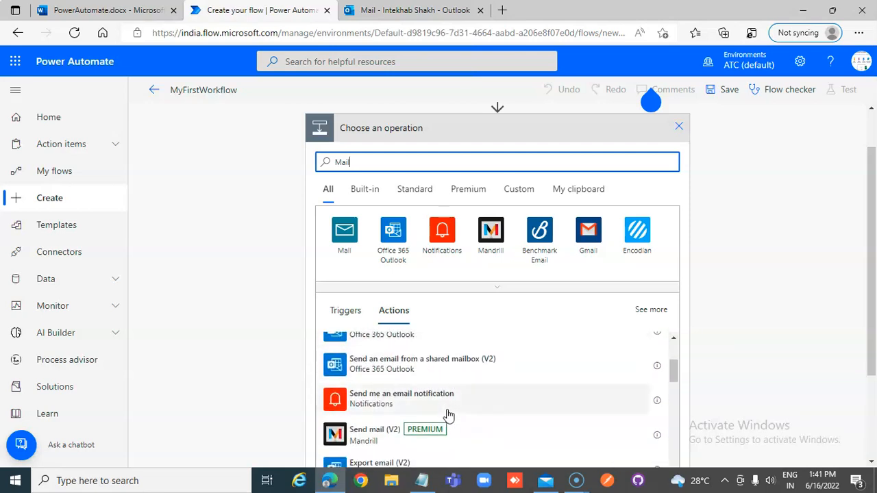
{"action": "scroll", "scroll_direction": "down", "scroll_amount": 3}
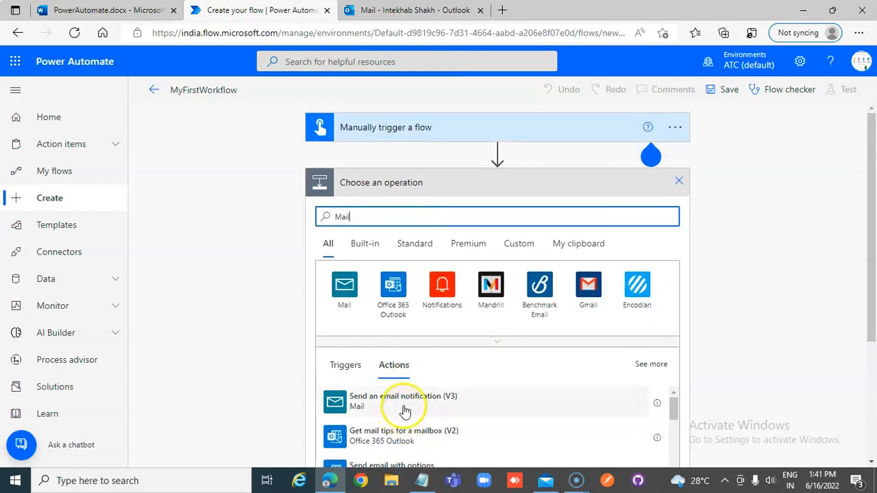
{"action": "scroll", "scroll_direction": "down", "scroll_amount": 3}
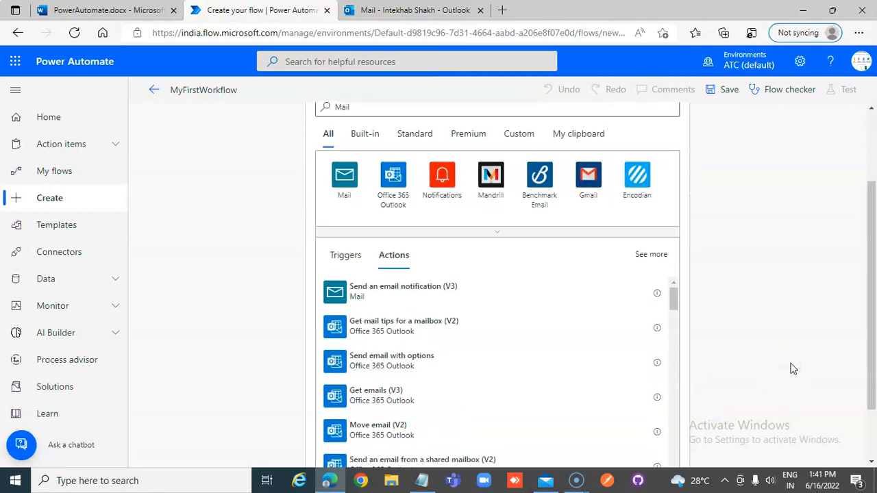
{"action": "scroll", "scroll_direction": "down", "scroll_amount": 3}
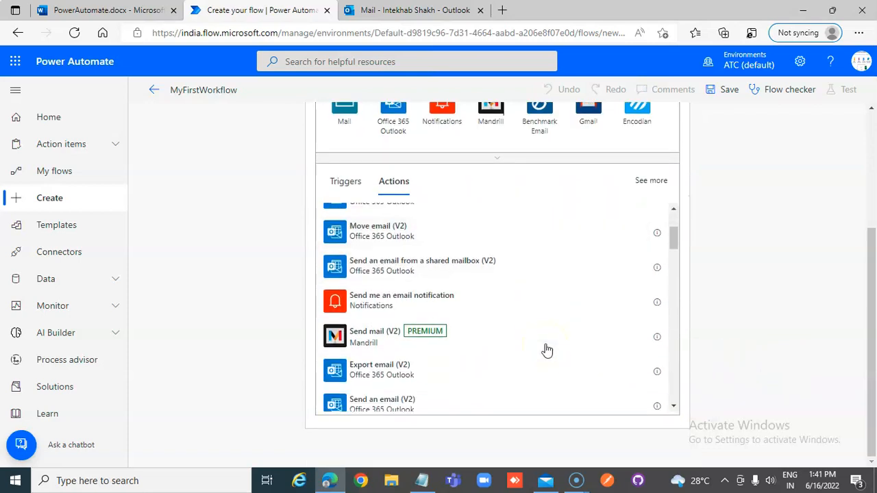
{"action": "scroll", "scroll_direction": "down", "scroll_amount": 3}
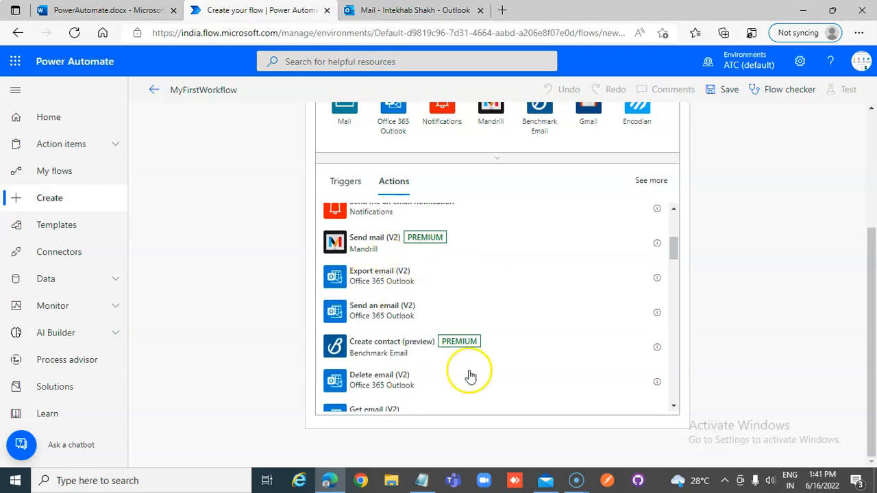
- Add Send an email (V2) with the suggested 'aalum' recipient and subject 'Email From Power Automate'
{"action": "left_click", "coordinate": [381, 310]}
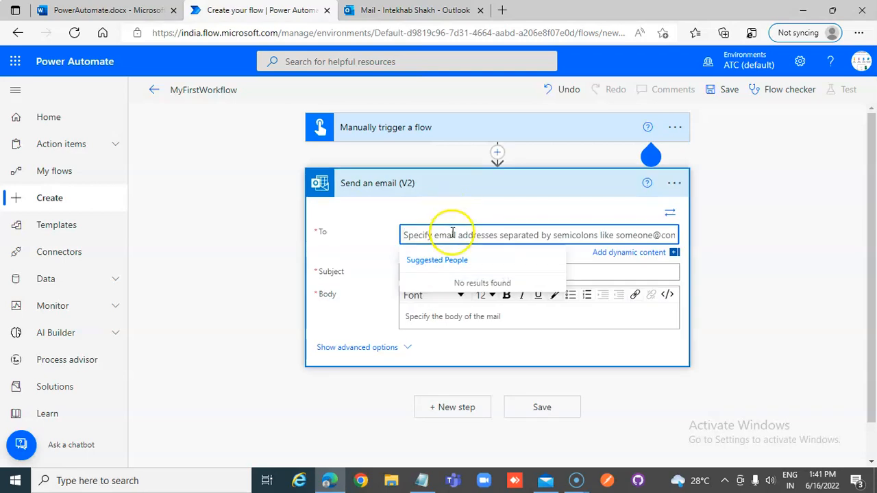
{"action": "type", "text": "aalum"}
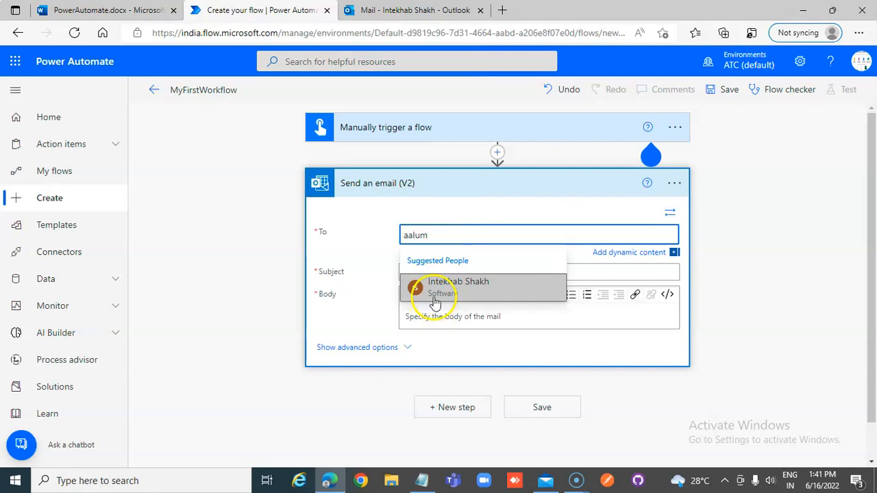
{"action": "left_click", "coordinate": [458, 282]}
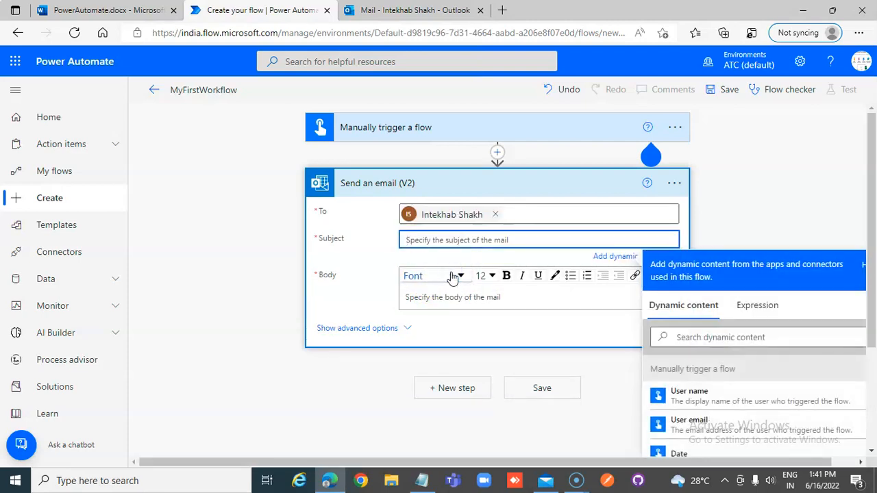
{"action": "type", "text": "Email From Power Automate"}
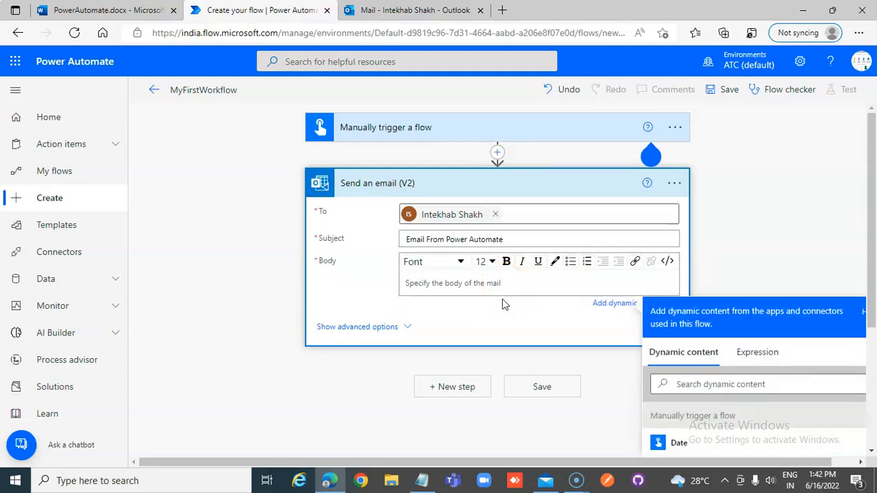
- Fill the body with 'Hi,' followed by 'This is a test Email'
{"action": "type", "text": "Hi,"}
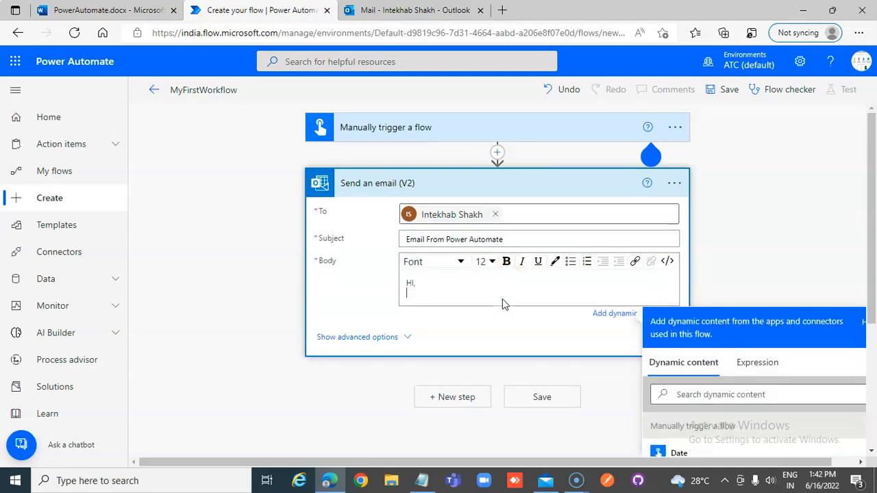
{"action": "type", "text": "This is"}
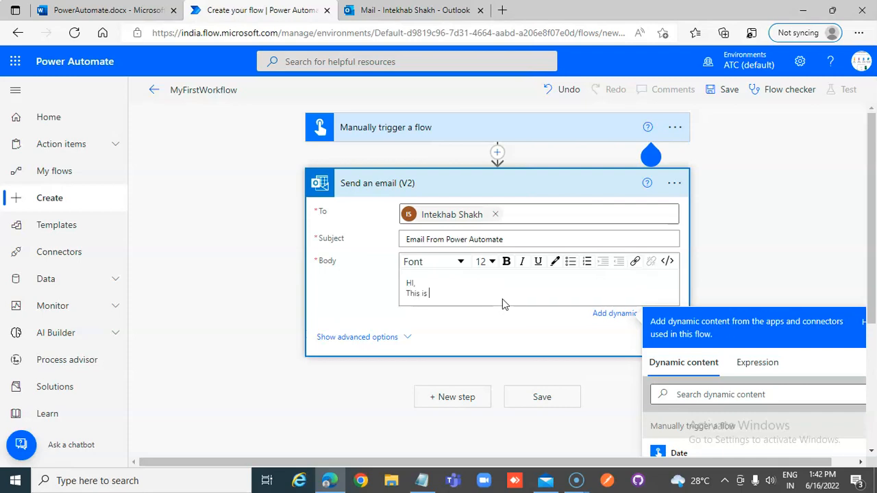
{"action": "type", "text": "a test E"}
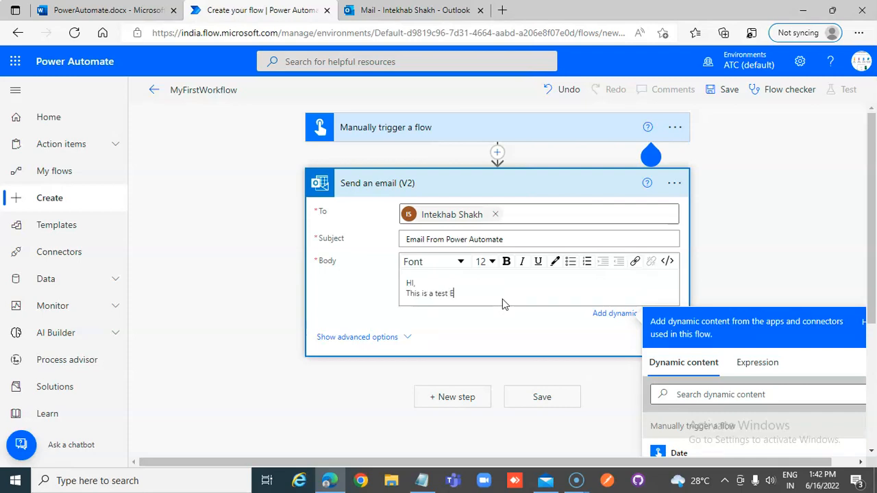
{"action": "type", "text": "mail"}
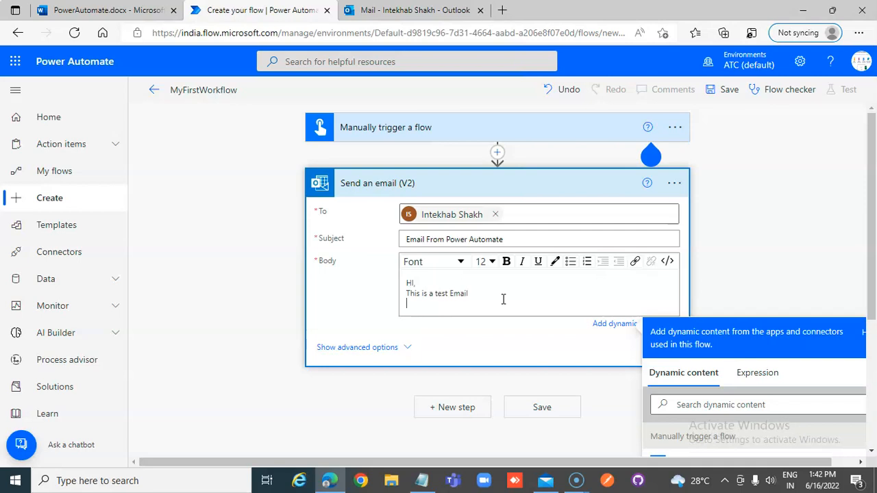
- End the body with 'Workflow trigerred at' followed by the trigger's Timestamp dynamic value
{"action": "scroll", "scroll_direction": "down", "scroll_amount": 3}
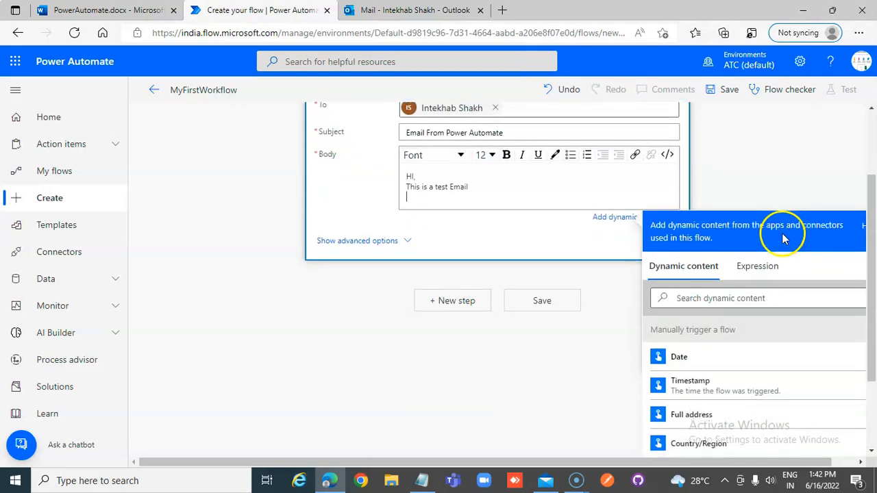
{"action": "scroll", "scroll_direction": "down", "scroll_amount": 3}
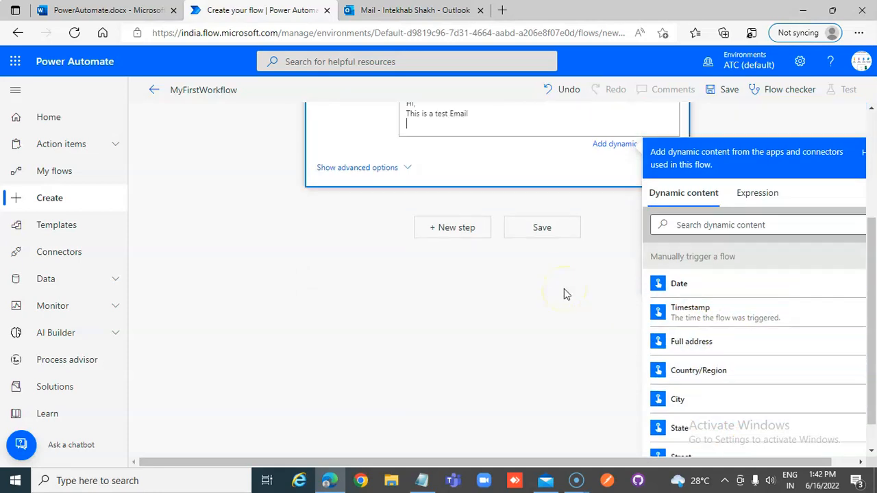
{"action": "scroll", "scroll_direction": "up", "scroll_amount": 3}
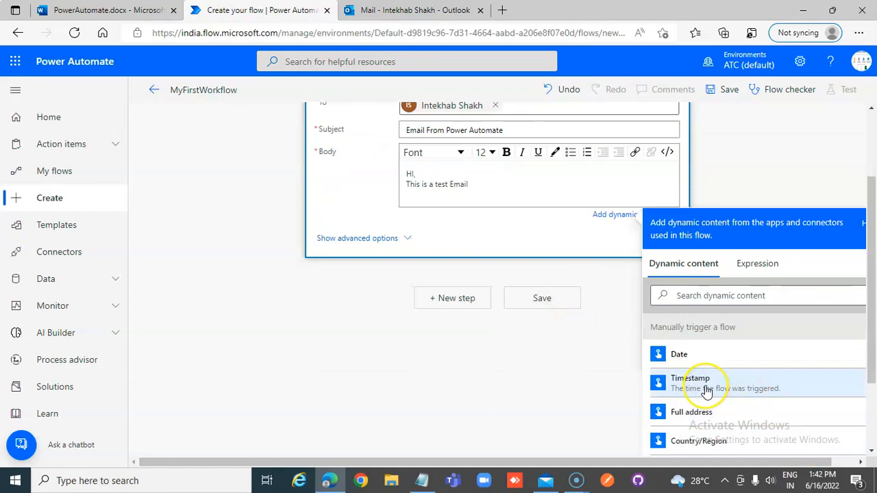
{"action": "left_click", "coordinate": [693, 382]}
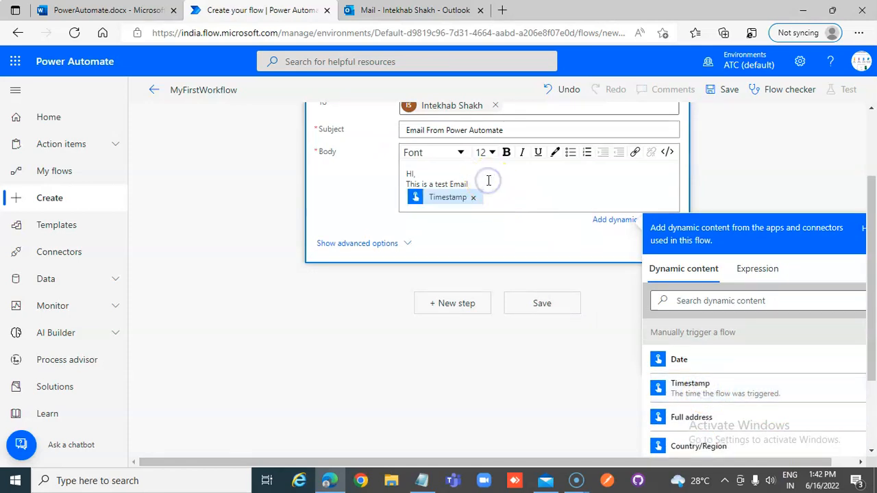
{"action": "type", "text": "Email"}
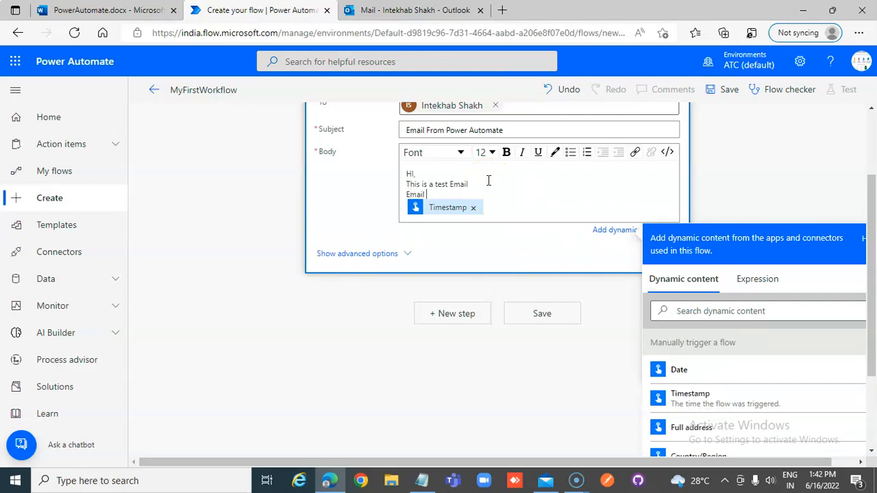
{"action": "key", "text": "Backspace"}
{"action": "type", "text": "Workflow"}
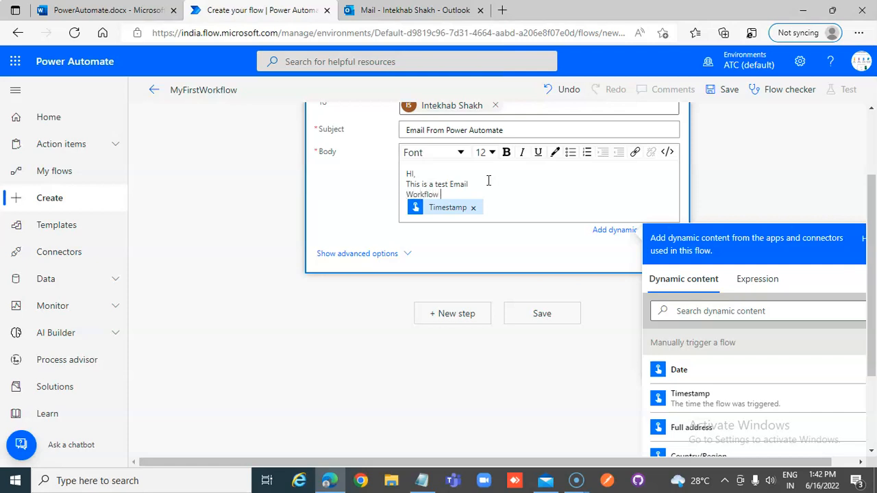
{"action": "type", "text": "trigerre"}
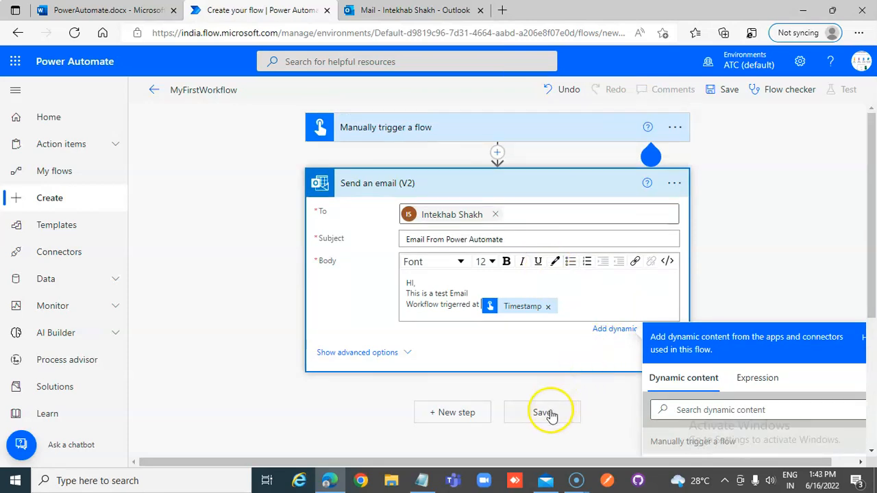
- Save MyFirstWorkflow until the editor reports it is ready to go
{"action": "left_click", "coordinate": [543, 411]}
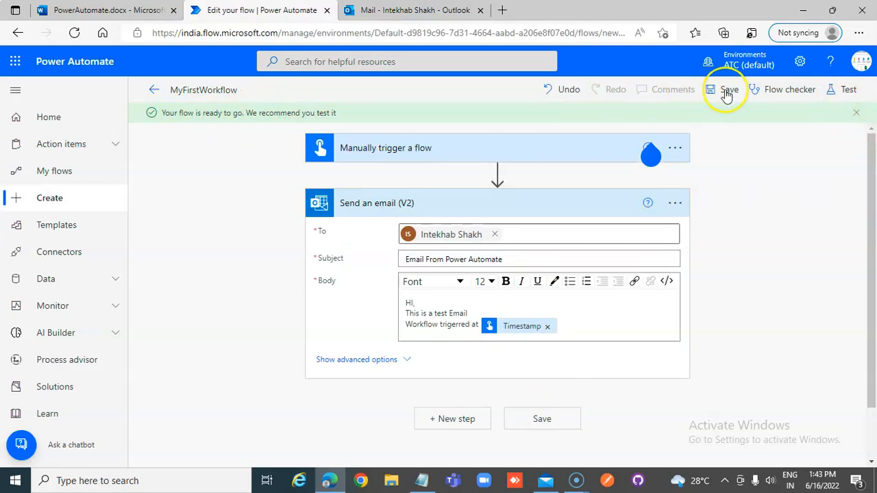
{"action": "left_click", "coordinate": [729, 90]}
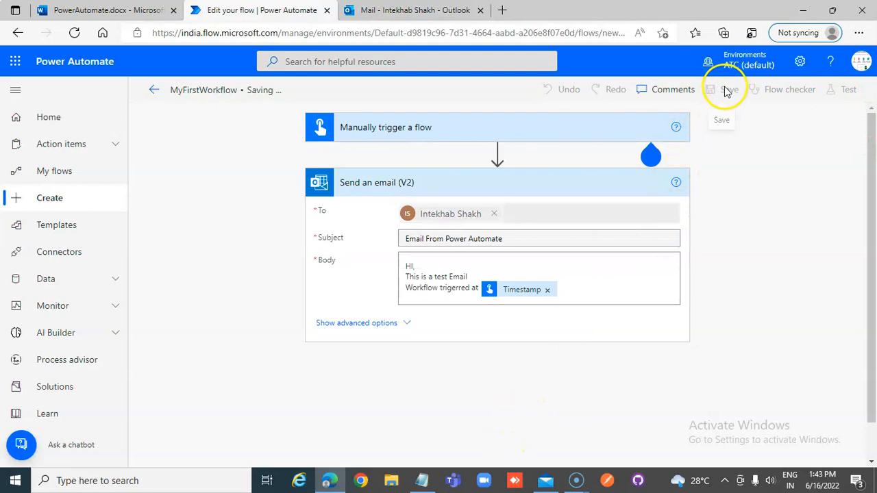
{"action": "left_click", "coordinate": [729, 89]}
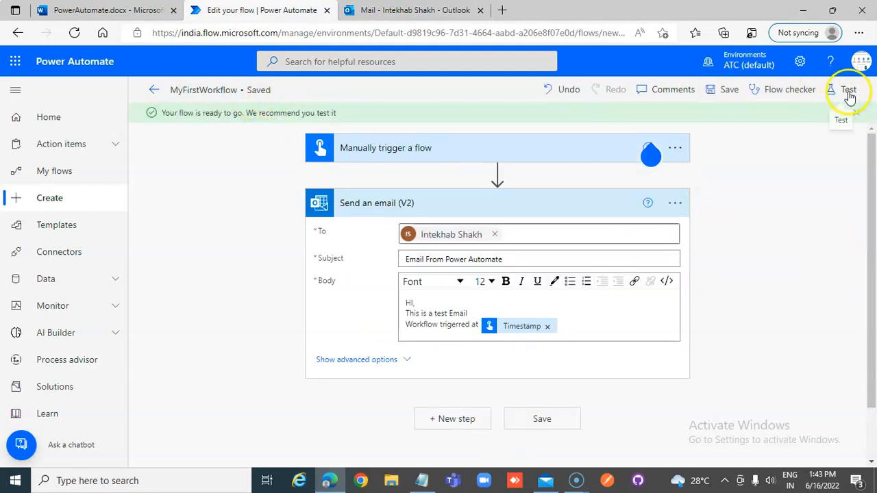
- Start a manual test of the flow from the Test pane
{"action": "left_click", "coordinate": [848, 89]}
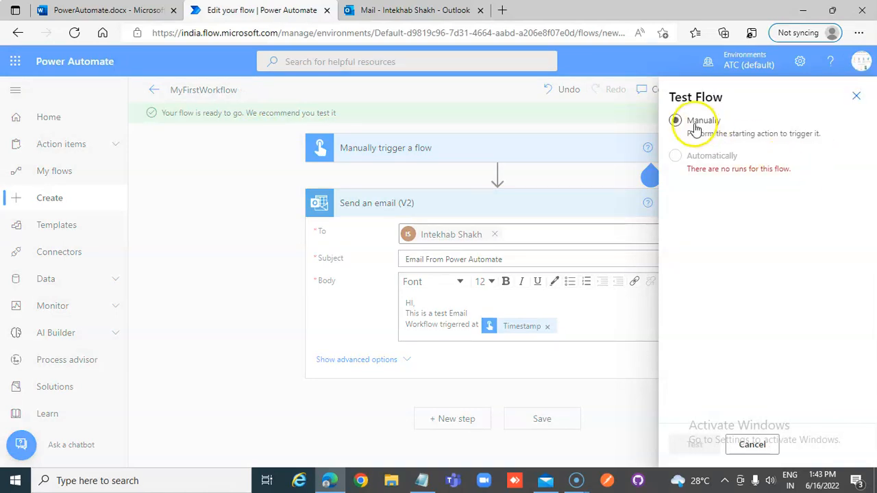
{"action": "left_click", "coordinate": [674, 121]}
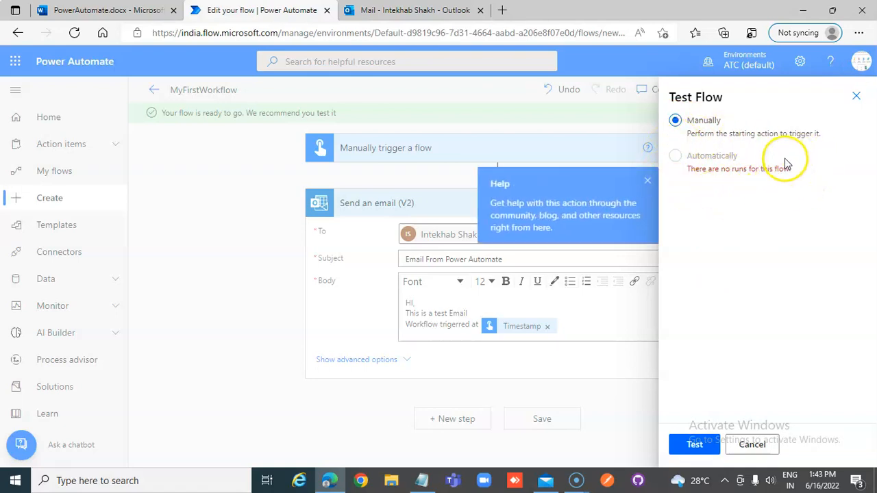
{"action": "mouse_move", "coordinate": [747, 345]}
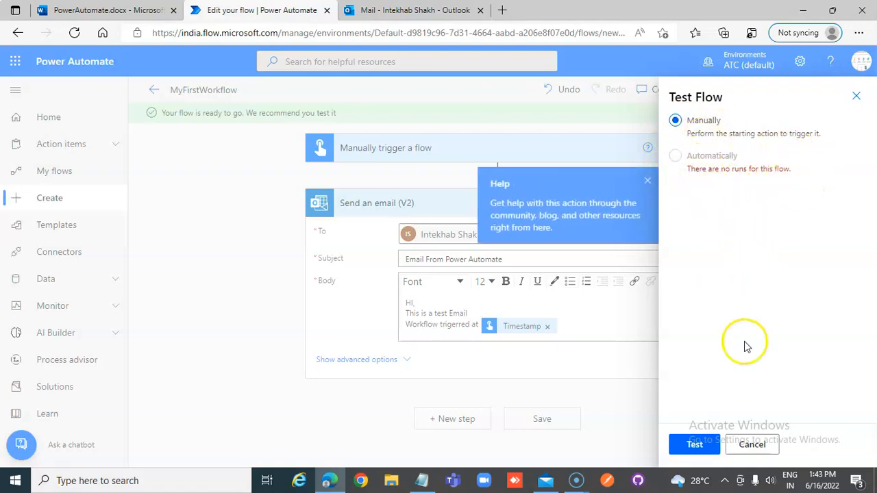
{"action": "left_click", "coordinate": [751, 444]}
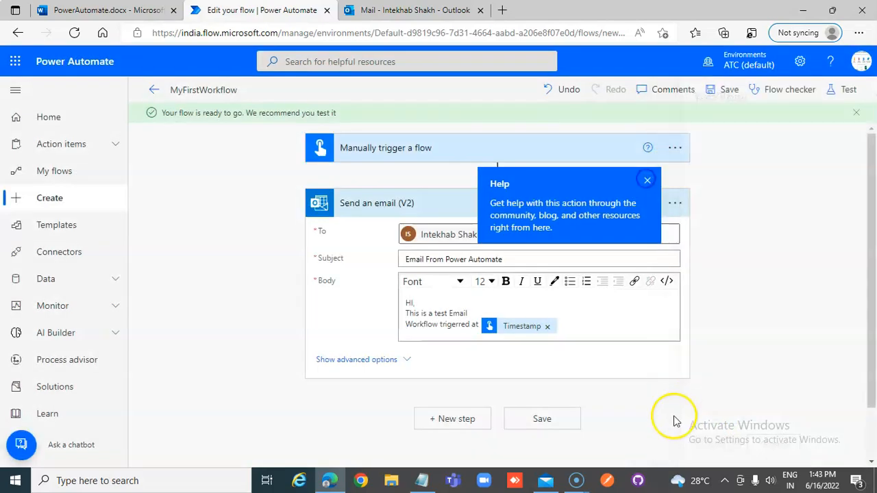
{"action": "left_click", "coordinate": [846, 89]}
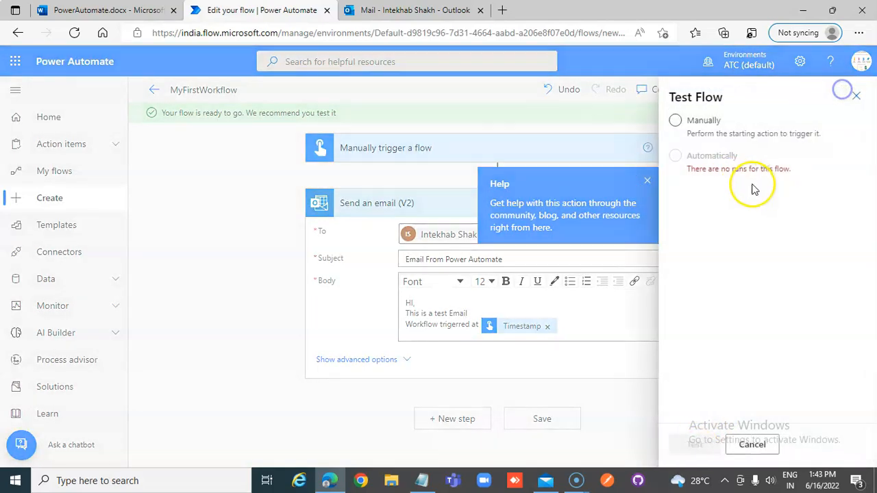
{"action": "left_click", "coordinate": [675, 120]}
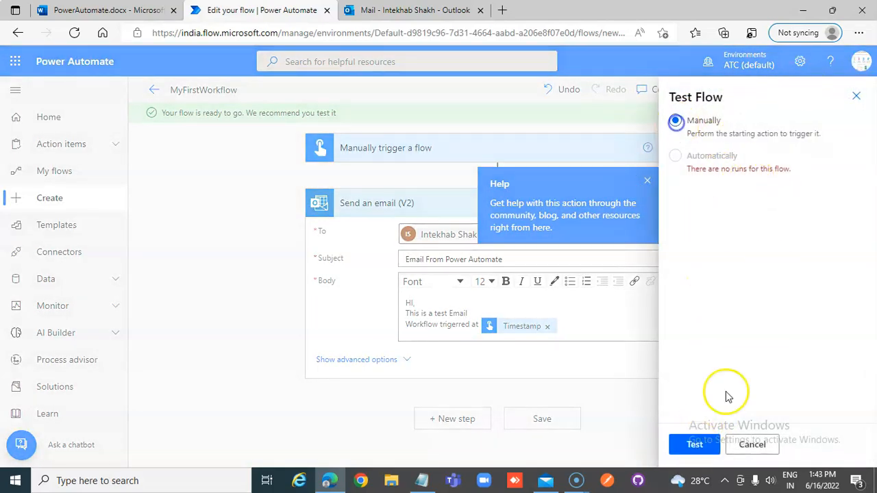
{"action": "left_click", "coordinate": [693, 444]}
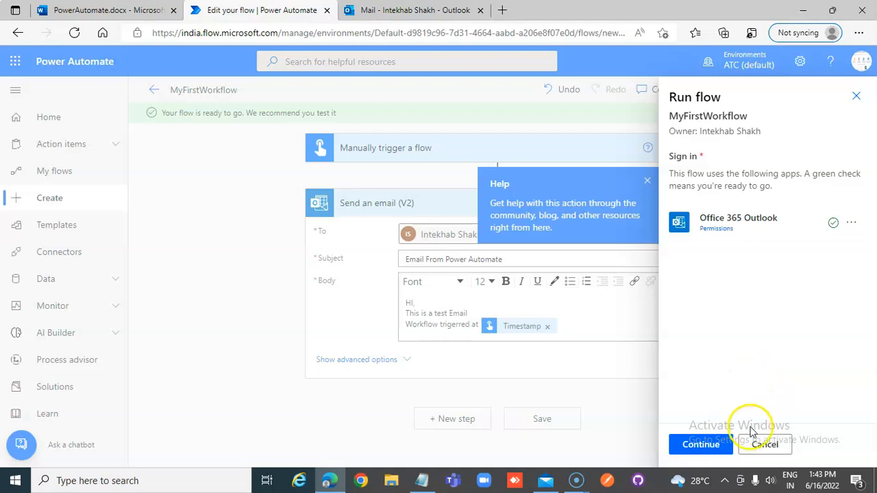
- Confirm connections, run the flow and view the successful run history
{"action": "left_click", "coordinate": [700, 444]}
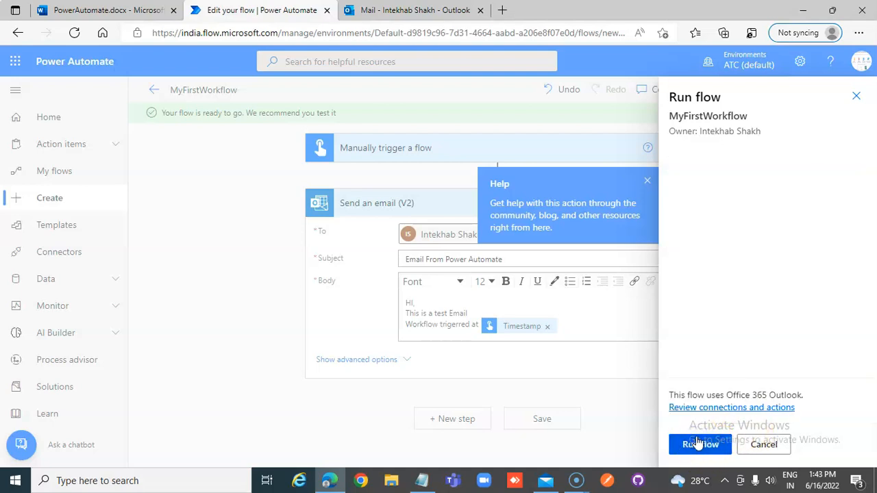
{"action": "left_click", "coordinate": [699, 444]}
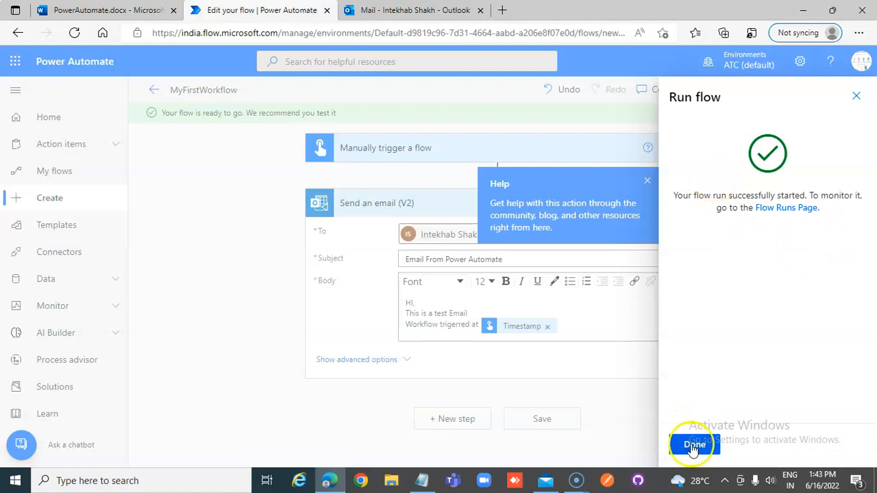
{"action": "left_click", "coordinate": [693, 444]}
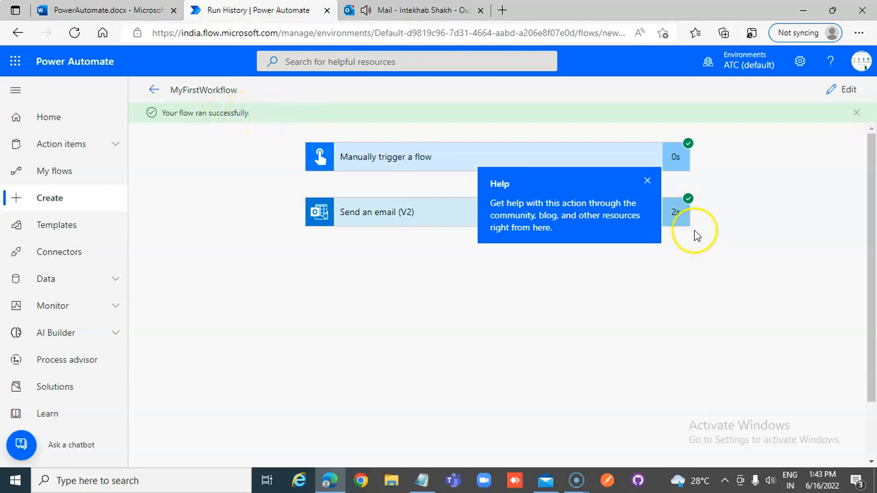
- Dismiss the help tip and check the 'Email From Power Automate' message in Outlook
{"action": "left_click", "coordinate": [646, 181]}
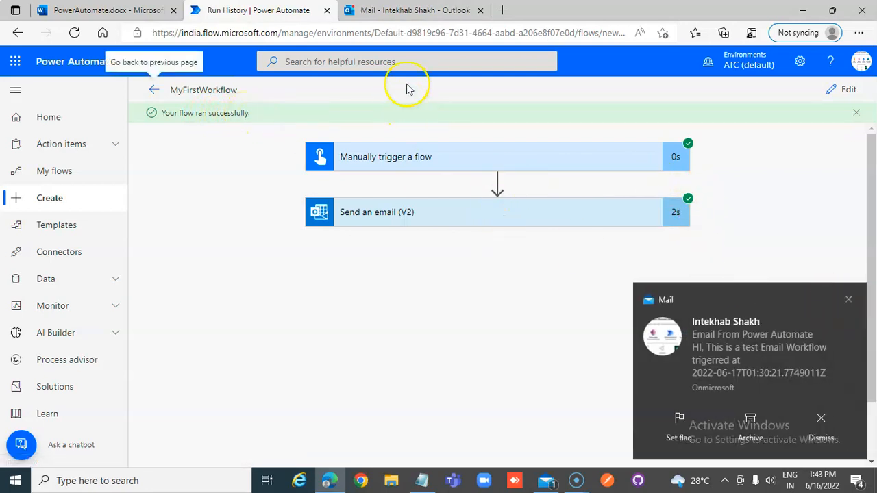
{"action": "left_click", "coordinate": [411, 10]}
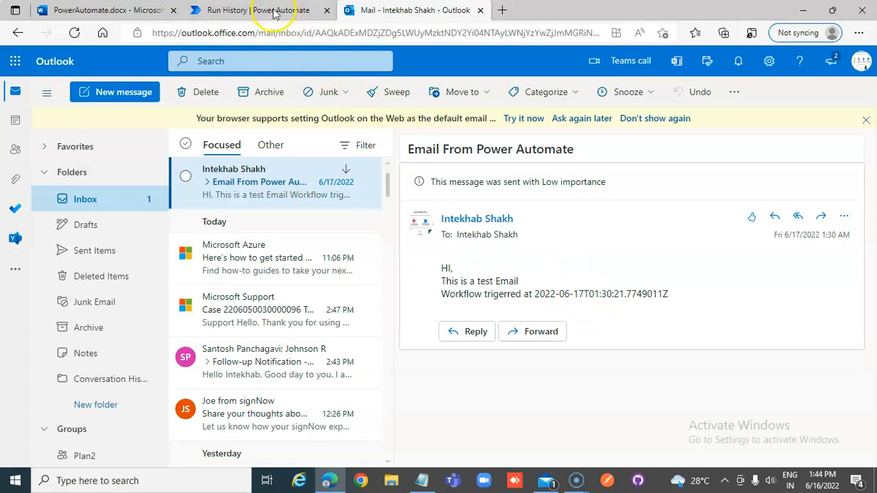
- Return from Outlook to the MyFirstWorkflow run history showing both steps successful
{"action": "left_click", "coordinate": [258, 10]}
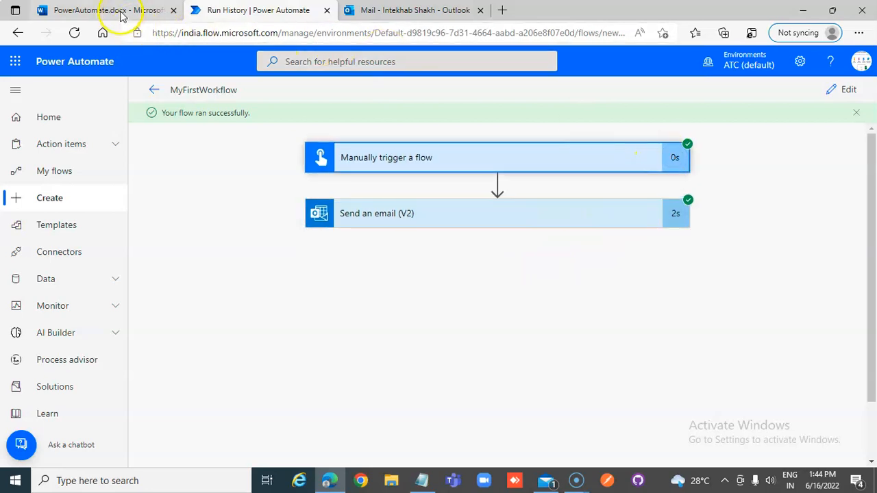
- Switch back to the PowerAutomate.docx document in Word Online
{"action": "left_click", "coordinate": [103, 11]}
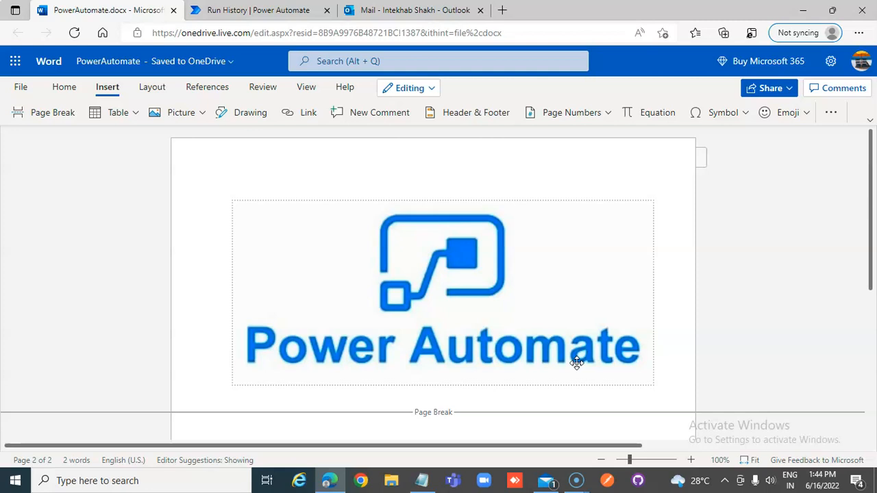
{"action": "mouse_move", "coordinate": [548, 348]}
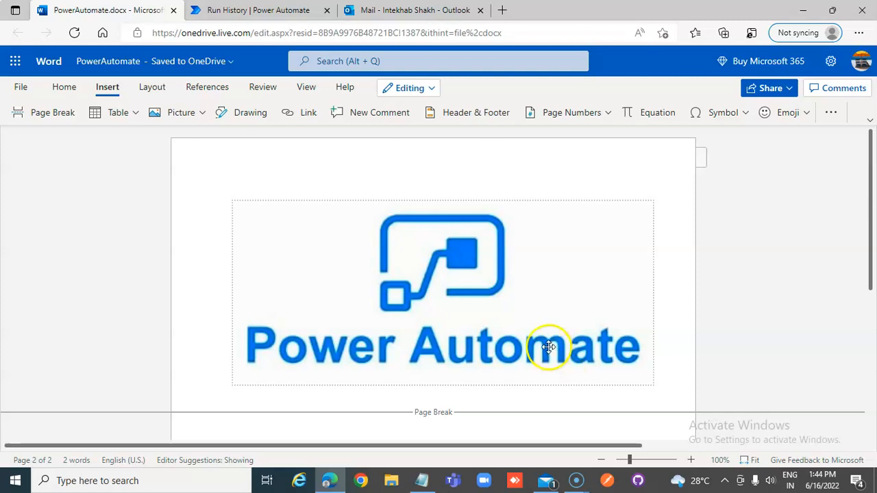